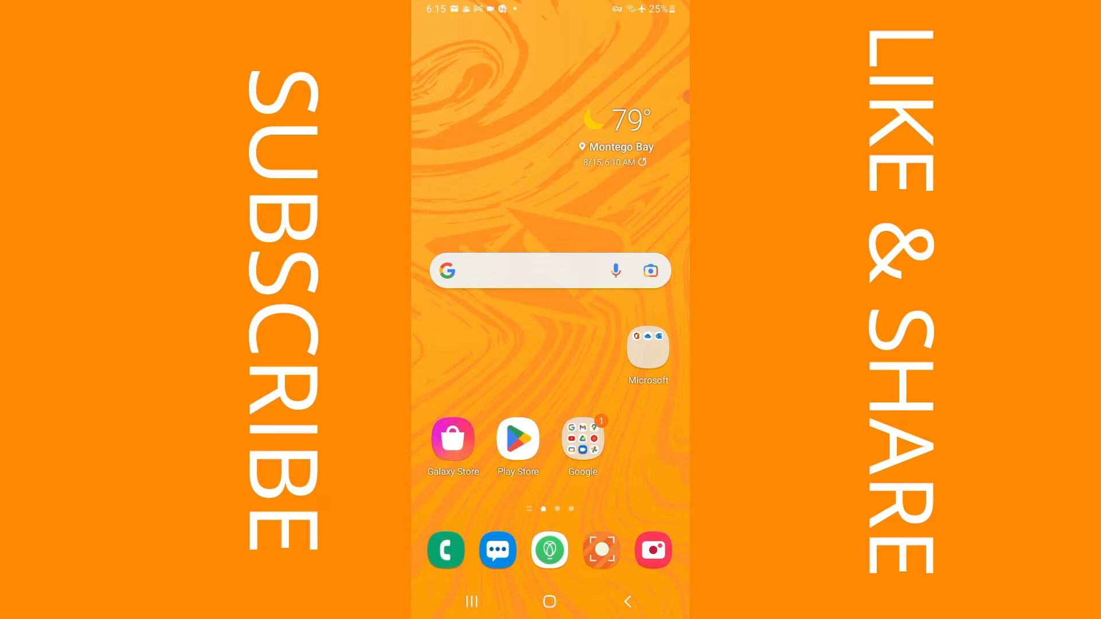
Step: Cycle Airplane mode off and back on in Quick Settings, then toggle Wi-Fi
scroll("down", 3)
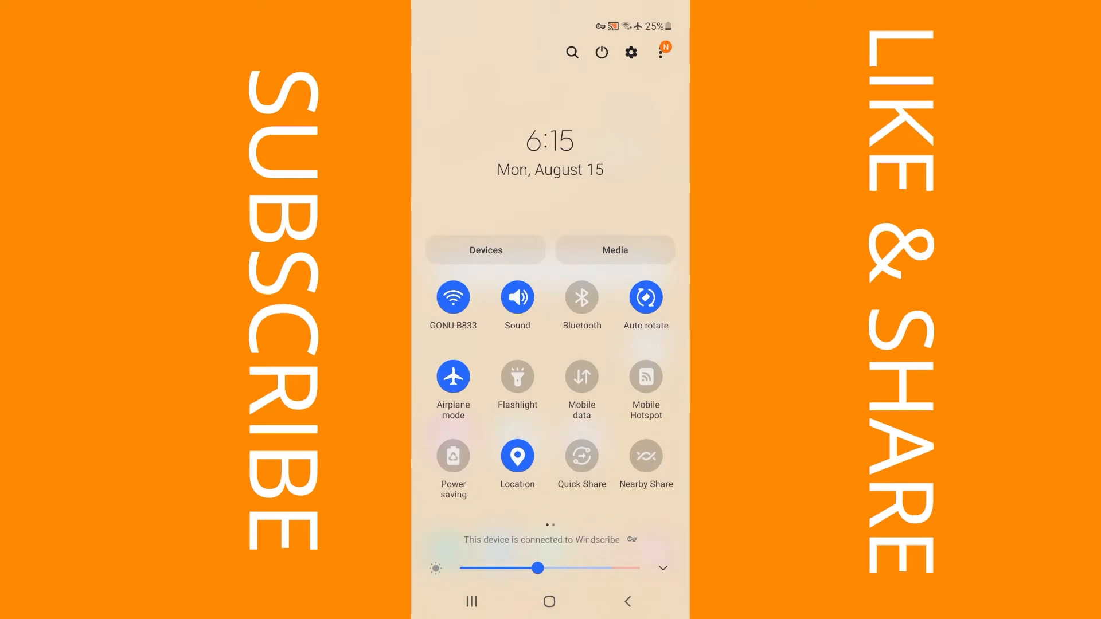
left_click(581, 455)
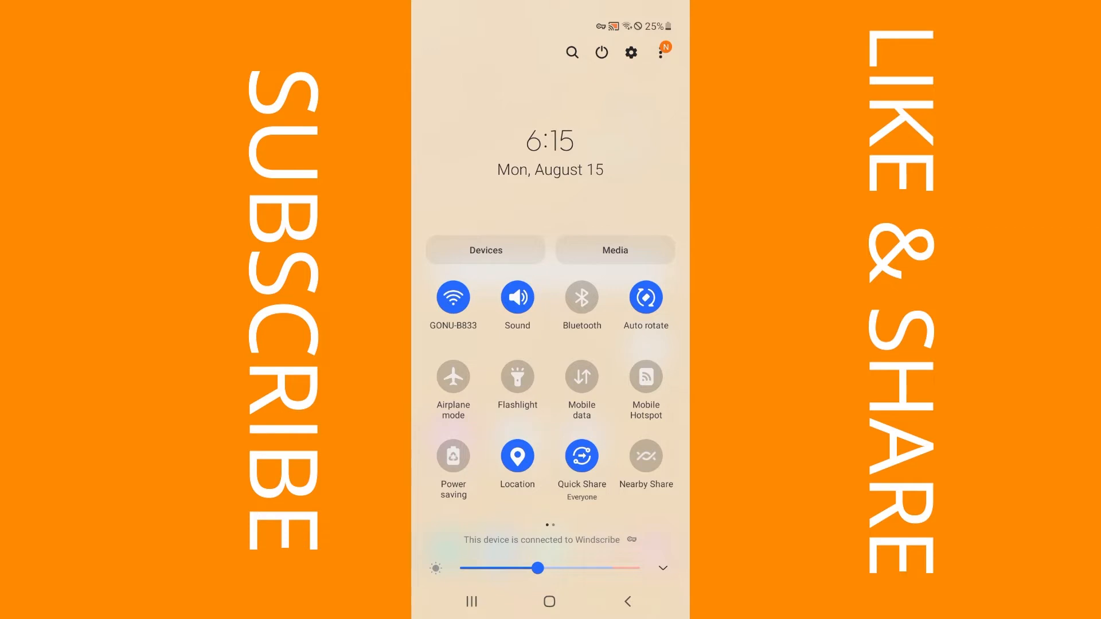
left_click(453, 376)
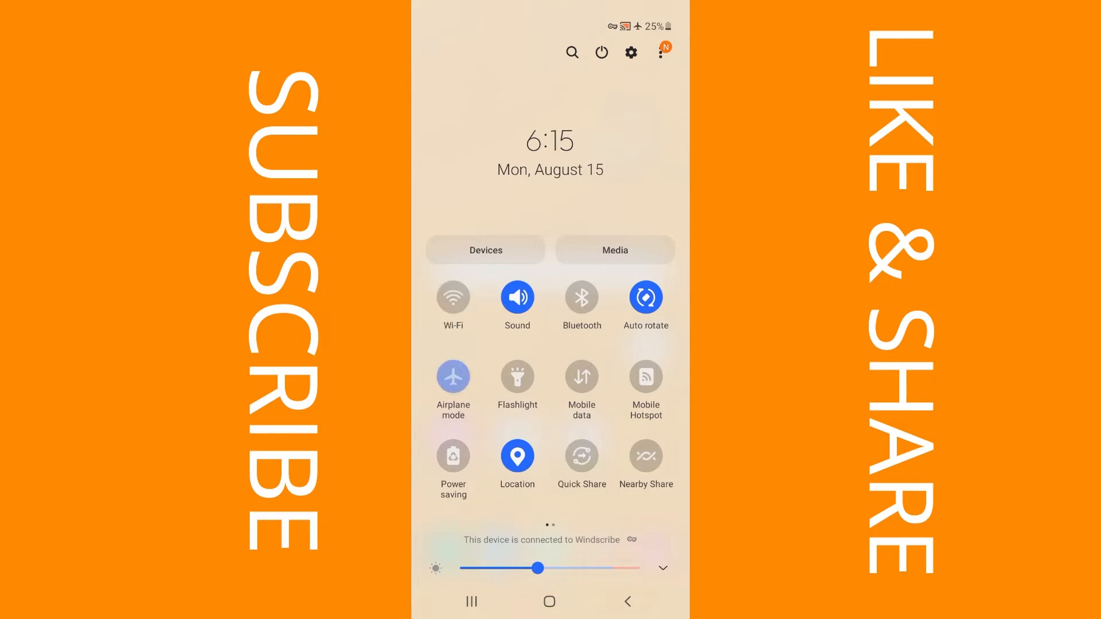
left_click(453, 376)
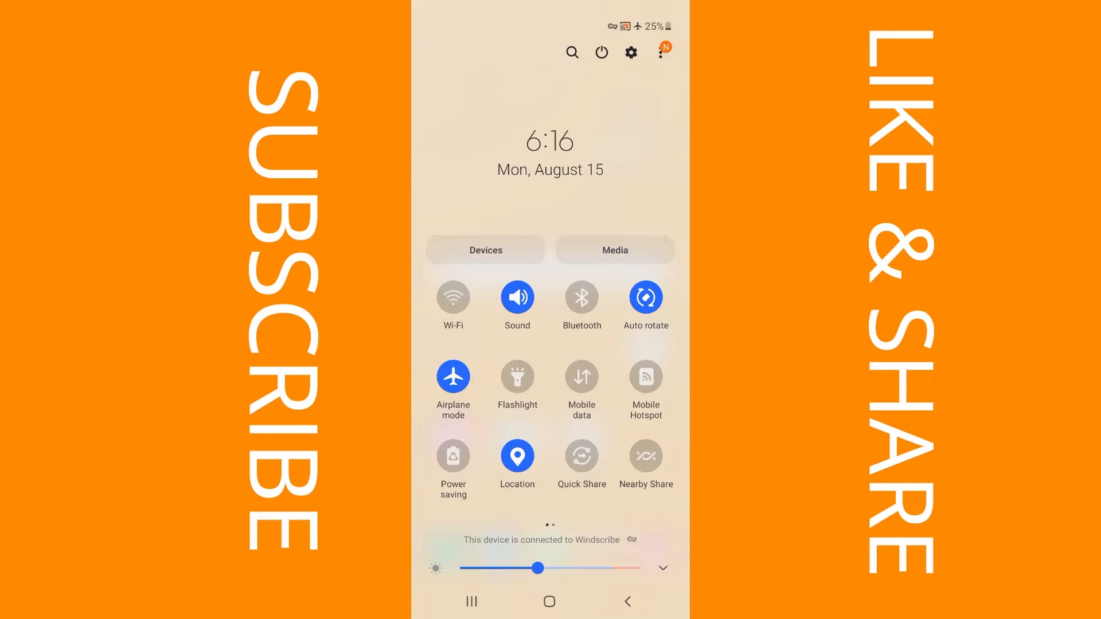
left_click(453, 297)
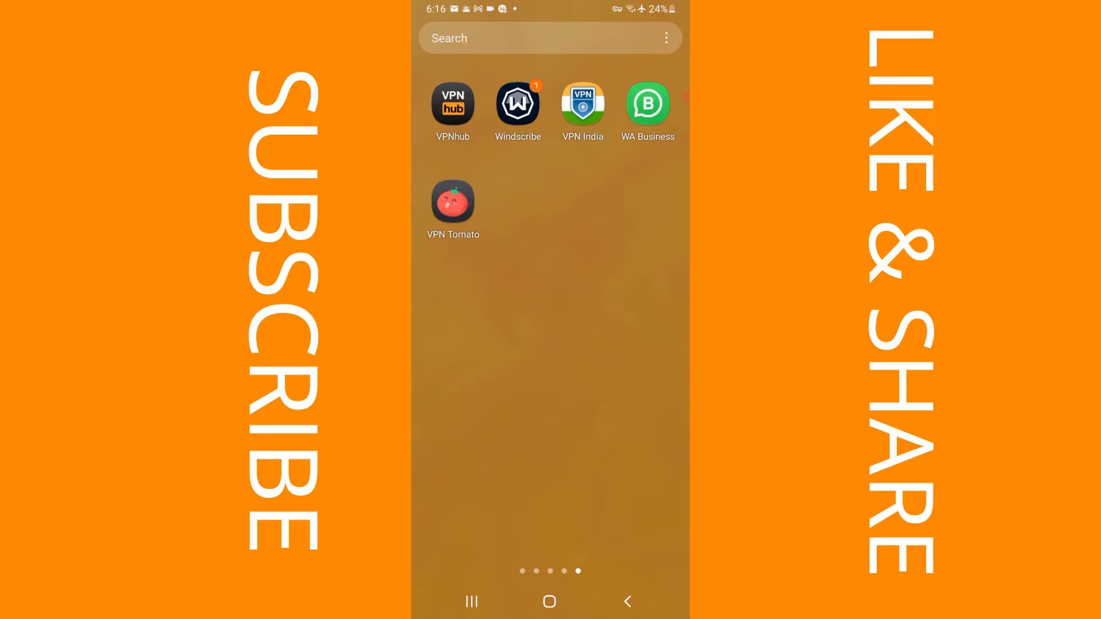
left_click(517, 104)
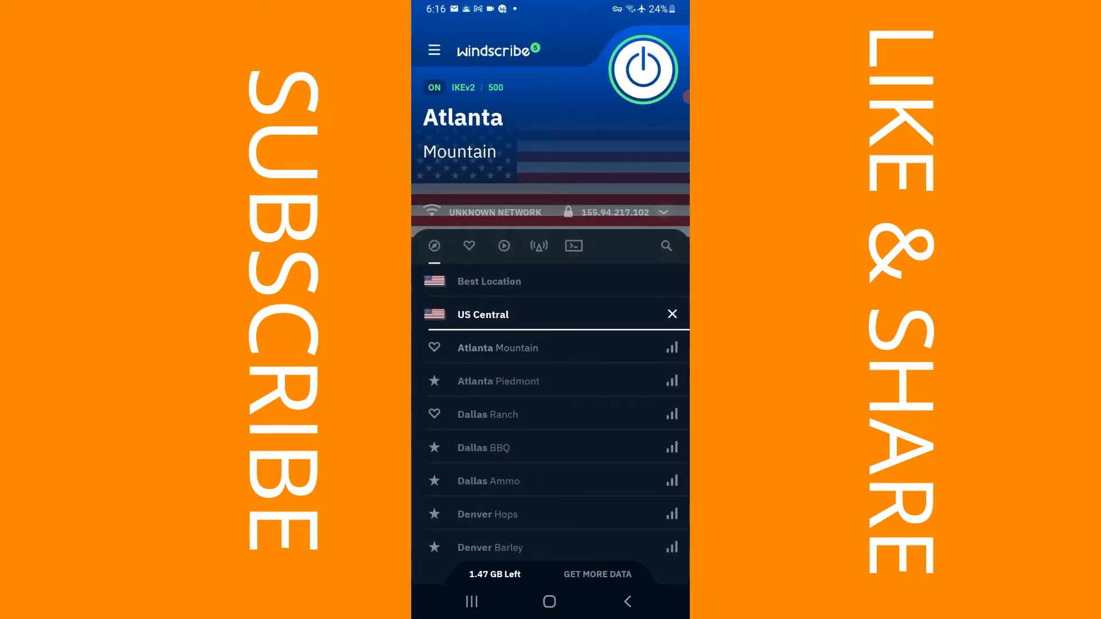
left_click(671, 314)
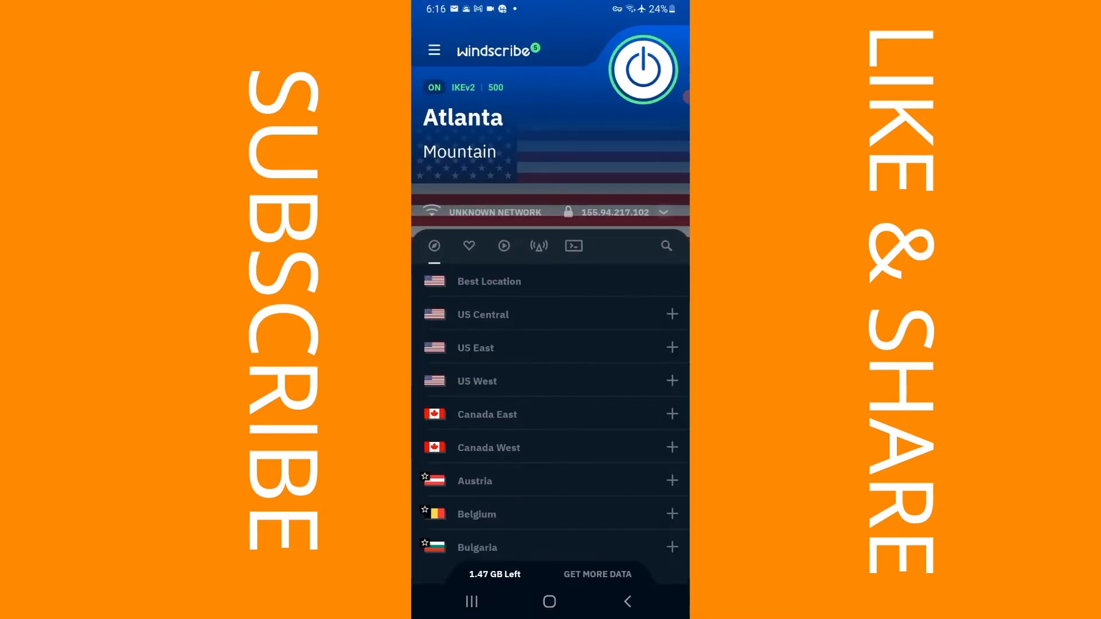
left_click(482, 313)
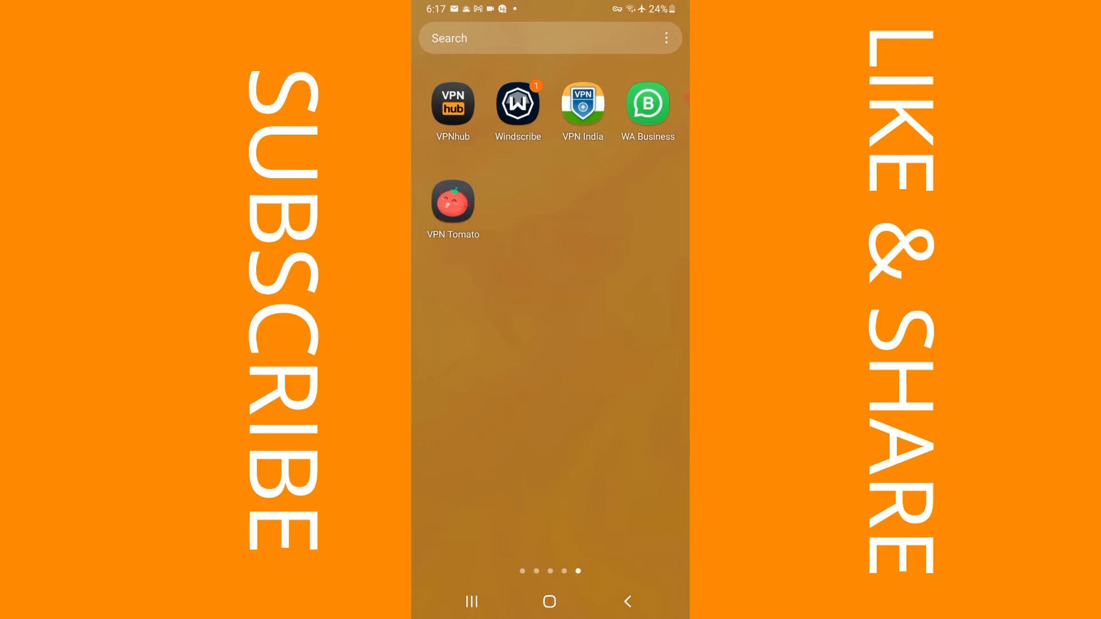
Step: Return to Chrome's 'freetone old version' results and browse APKCombo's FreeTone old versions list
left_click(550, 601)
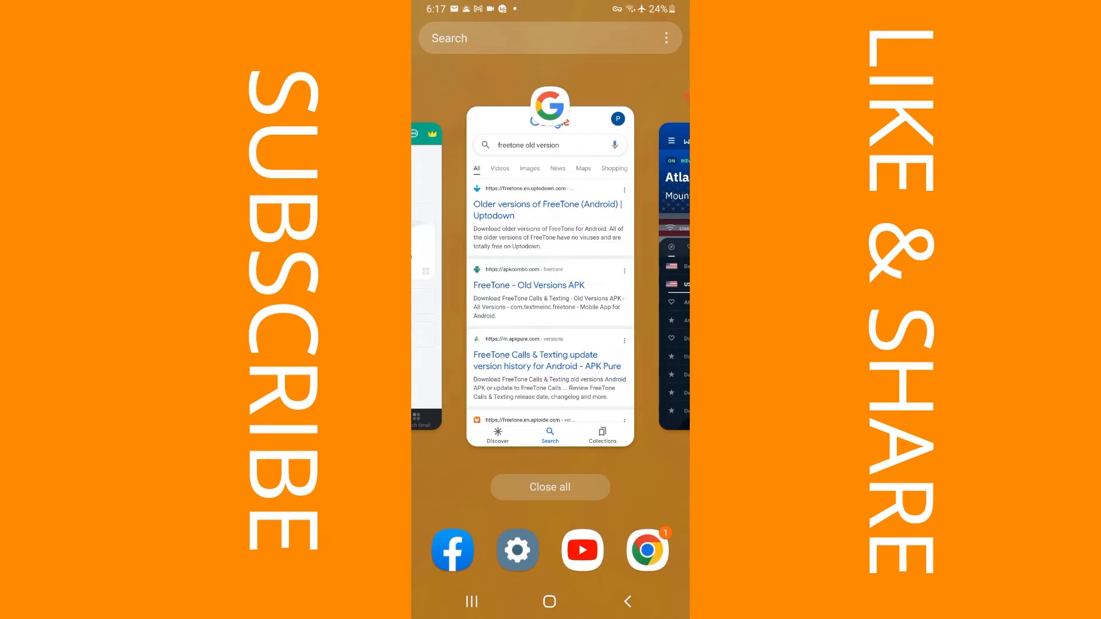
left_click(550, 274)
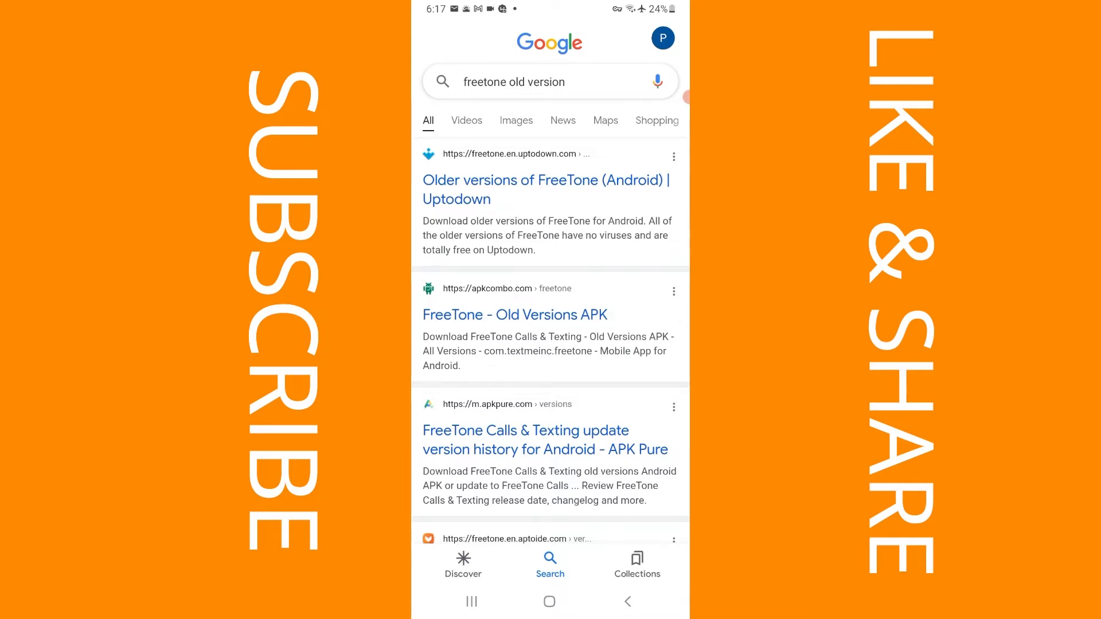
left_click(515, 315)
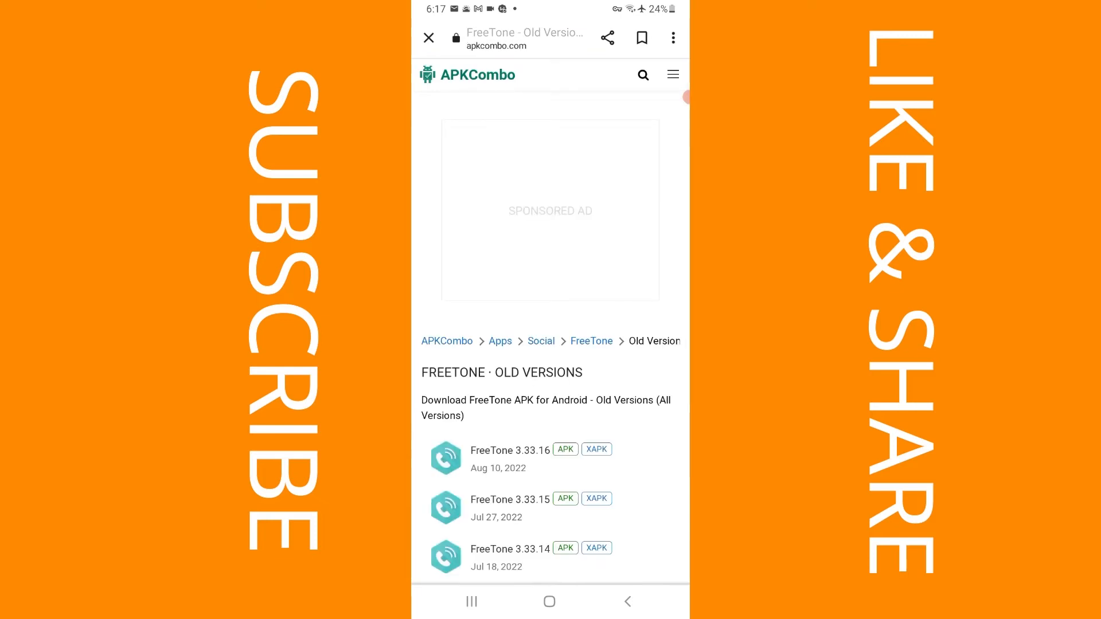
scroll("down", 3)
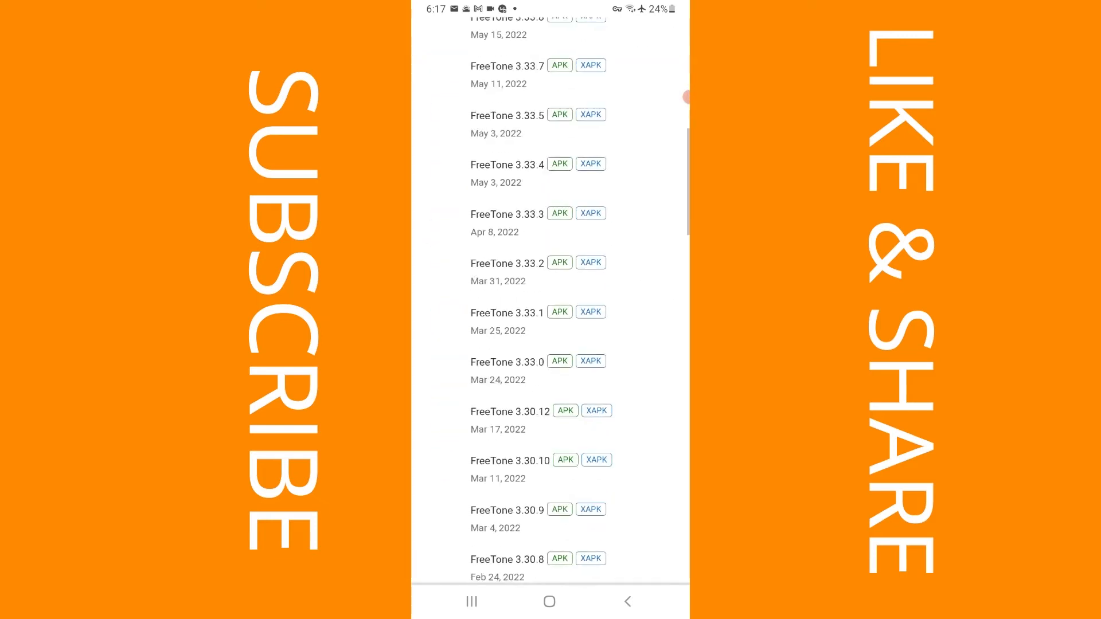
scroll("down", 3)
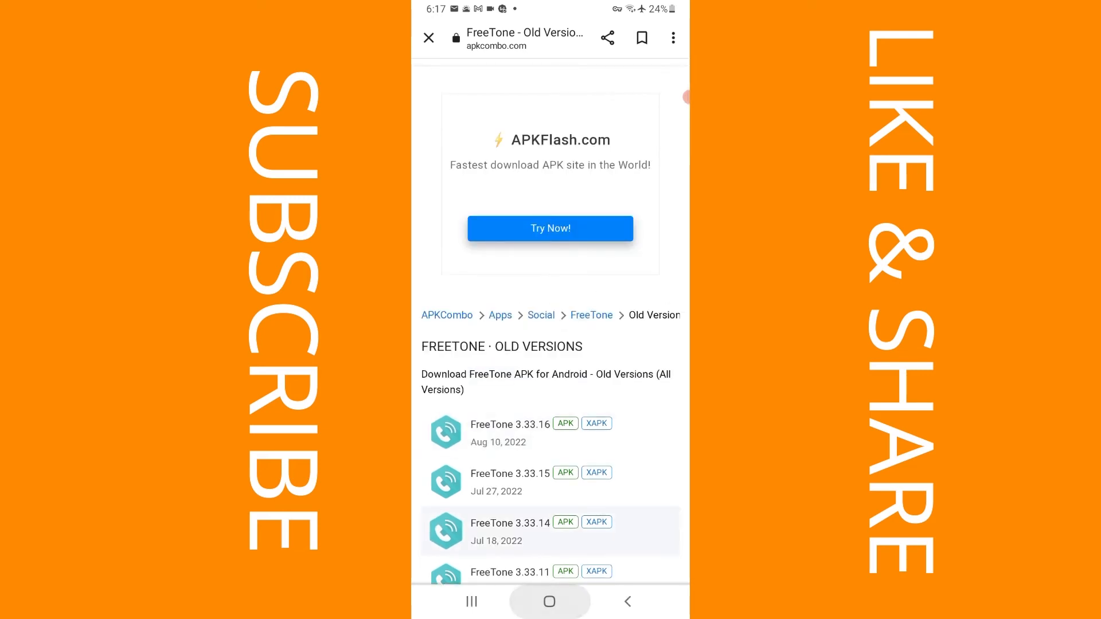
left_click(550, 601)
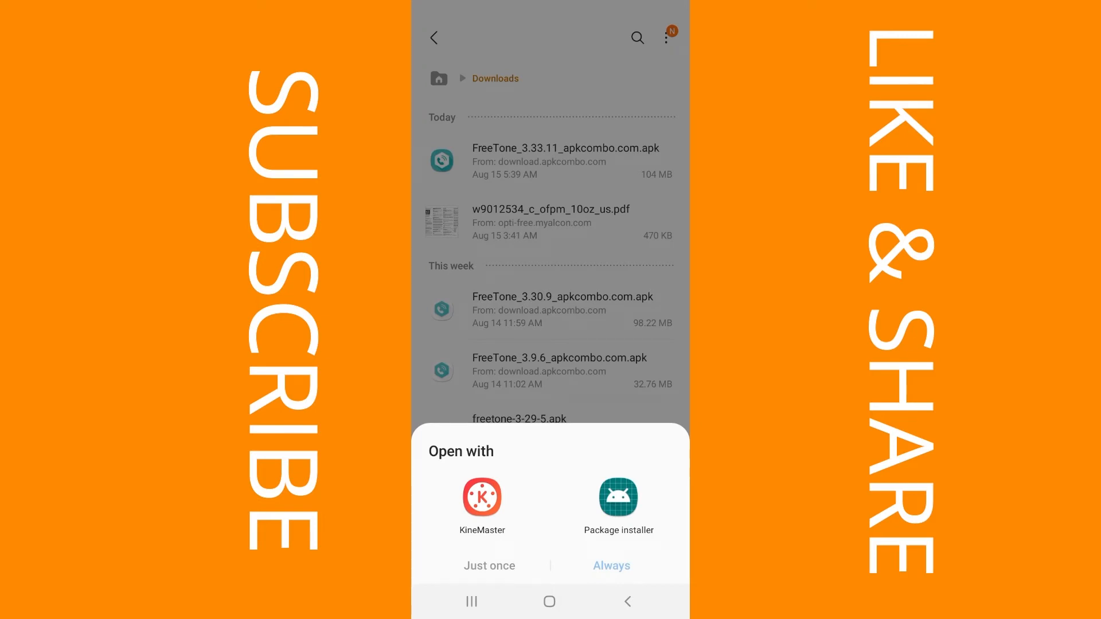
Step: Install FreeTone 3.33.11 through Package installer and launch it
left_click(617, 510)
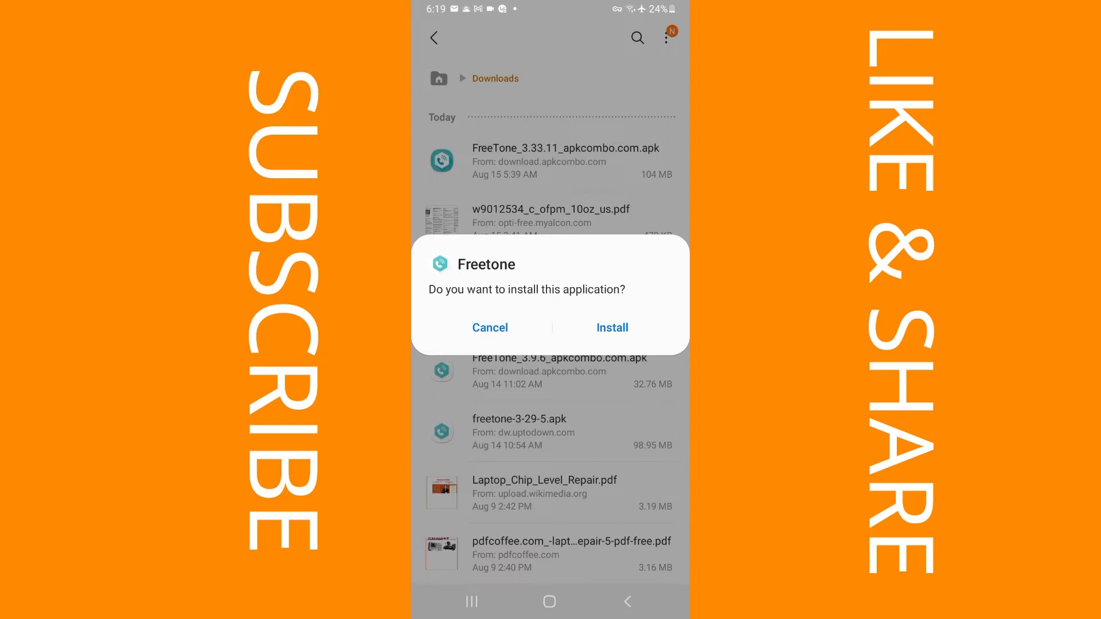
left_click(612, 327)
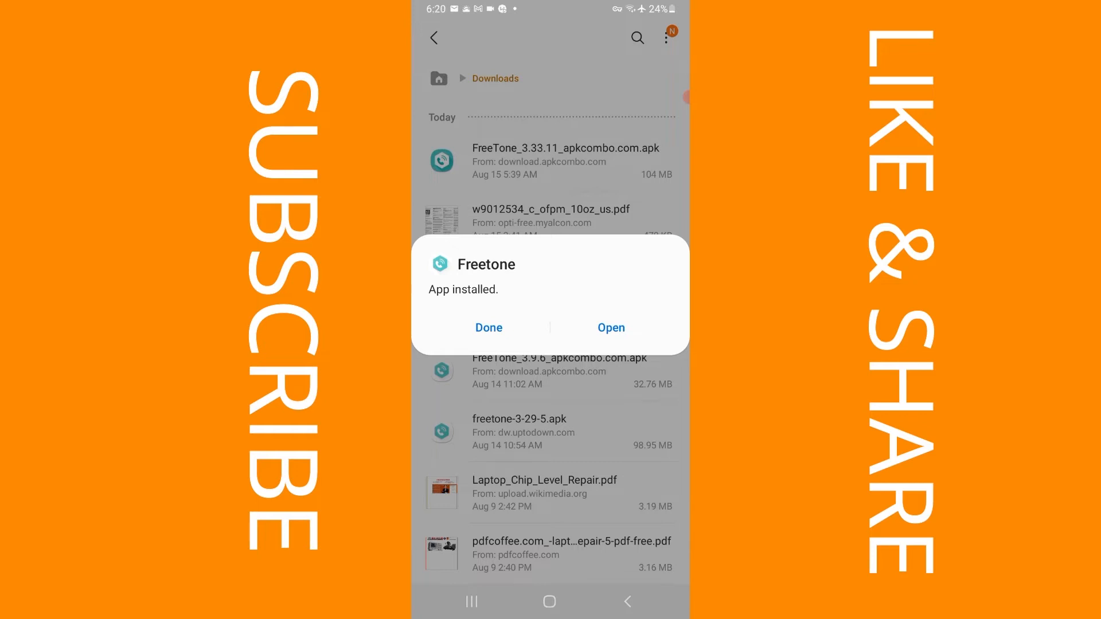
left_click(610, 328)
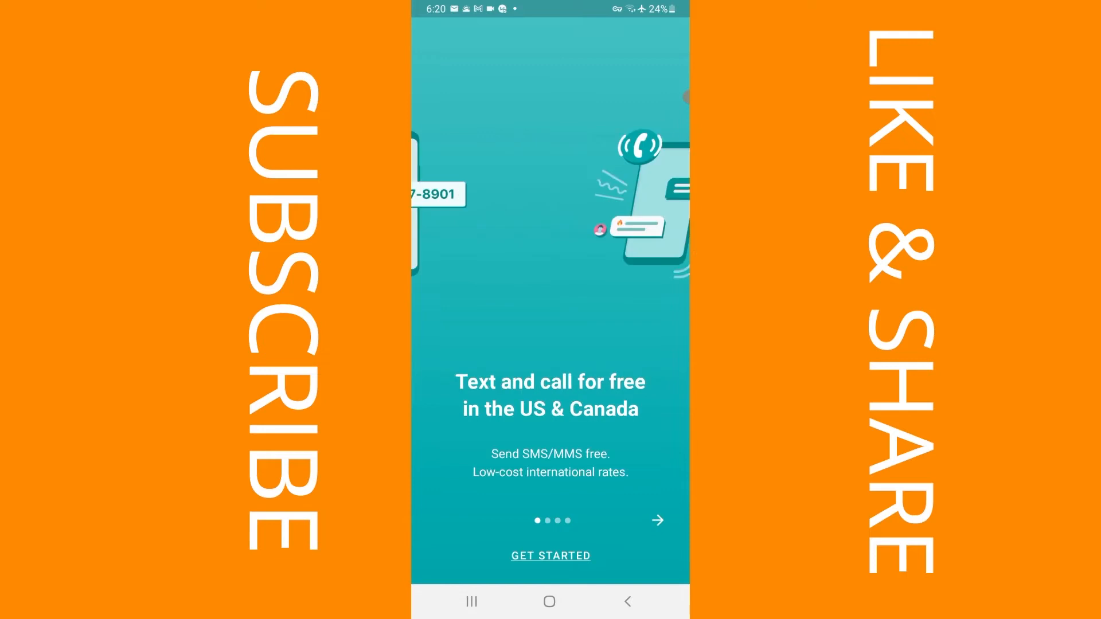
Step: Skip FreeTone's intro slides through Get Started to the Create an Account option
left_click(655, 520)
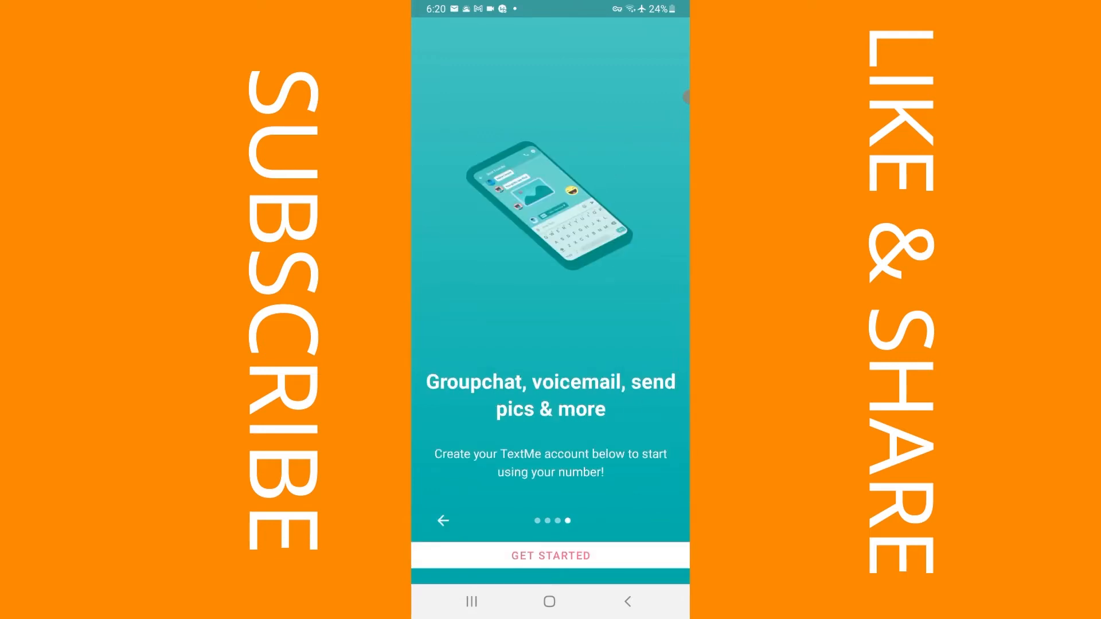
left_click(550, 556)
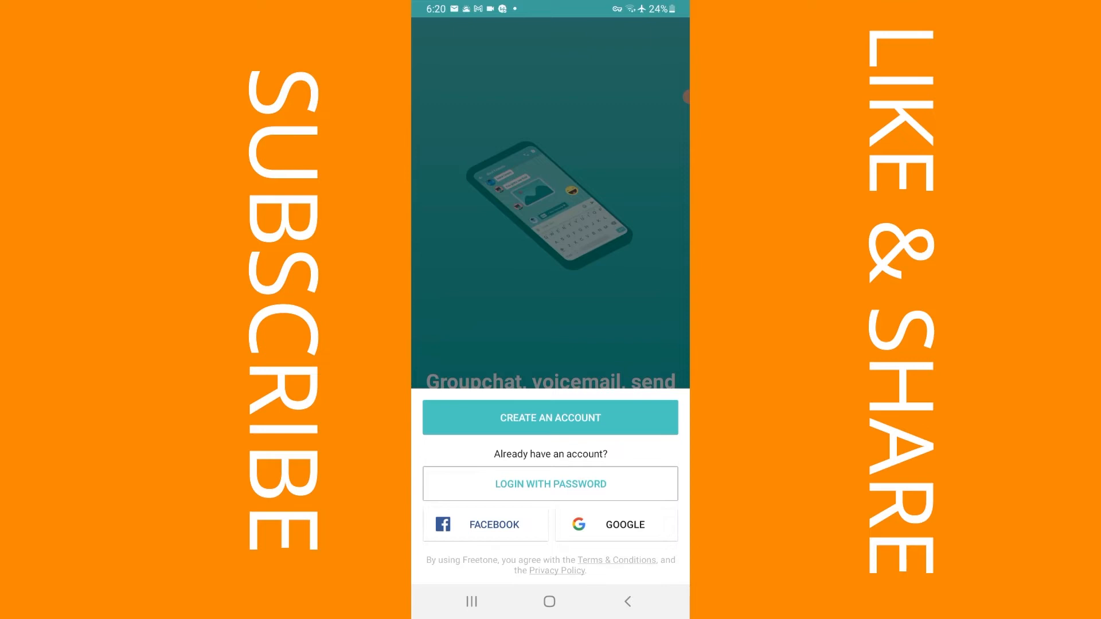
left_click(550, 417)
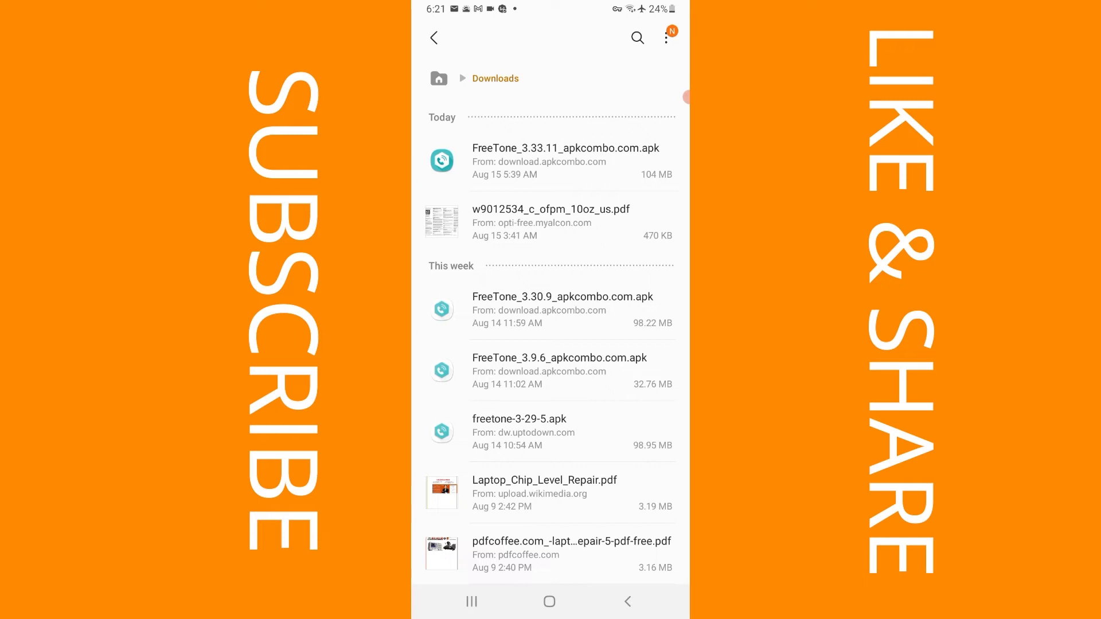
Step: Open FreeTone_3.33.11_apkcombo.com.apk from the Downloads list
left_click(551, 160)
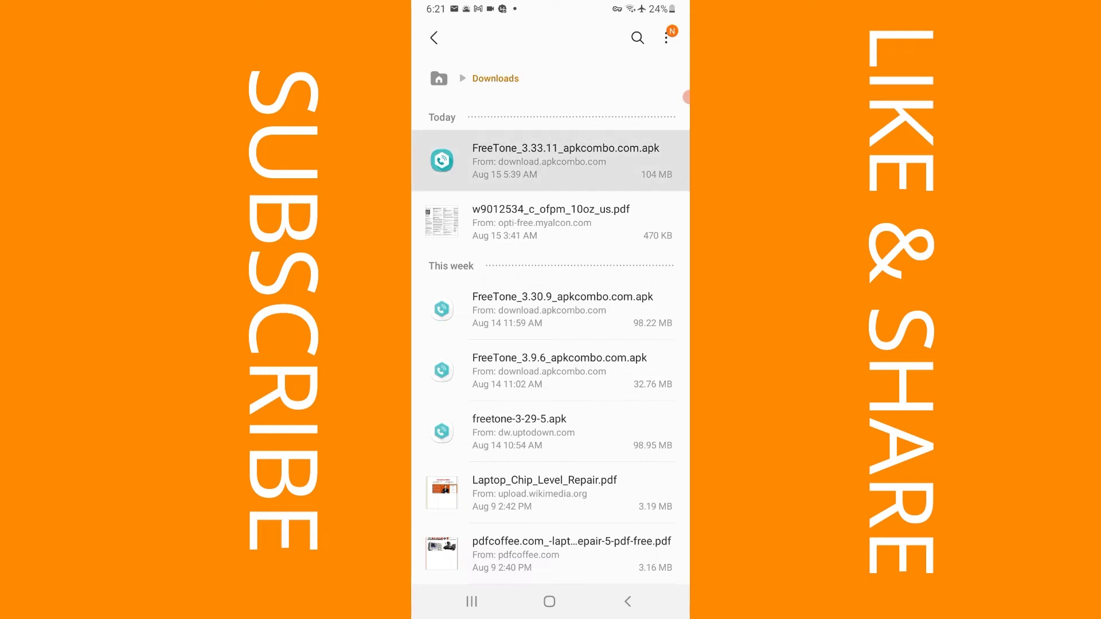
left_click(565, 159)
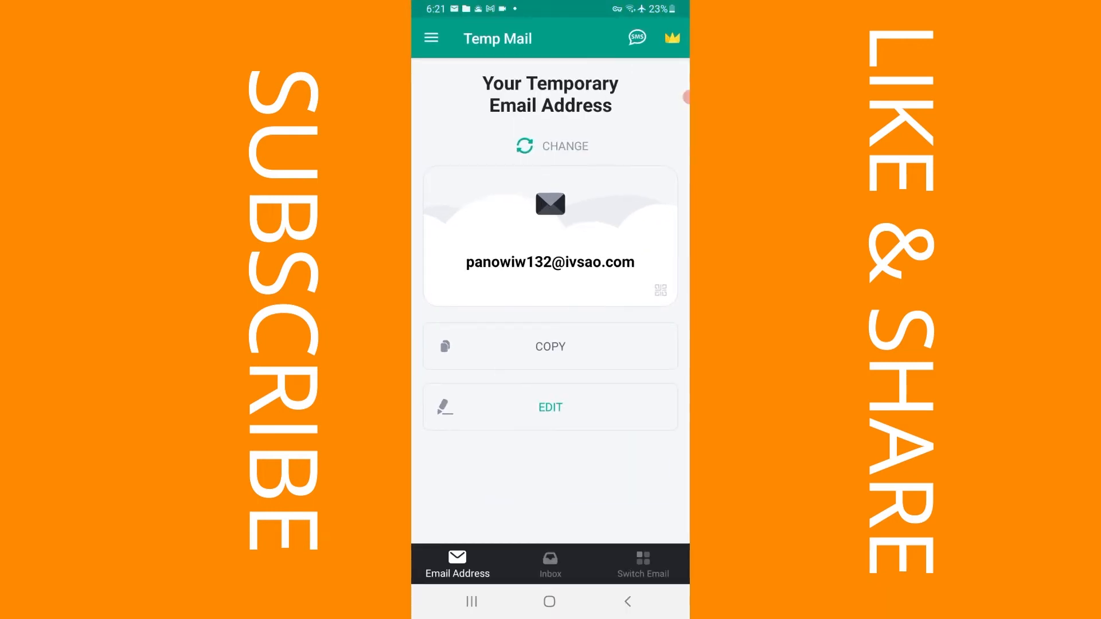
Step: Copy the generated temporary email address in Temp Mail
left_click(550, 347)
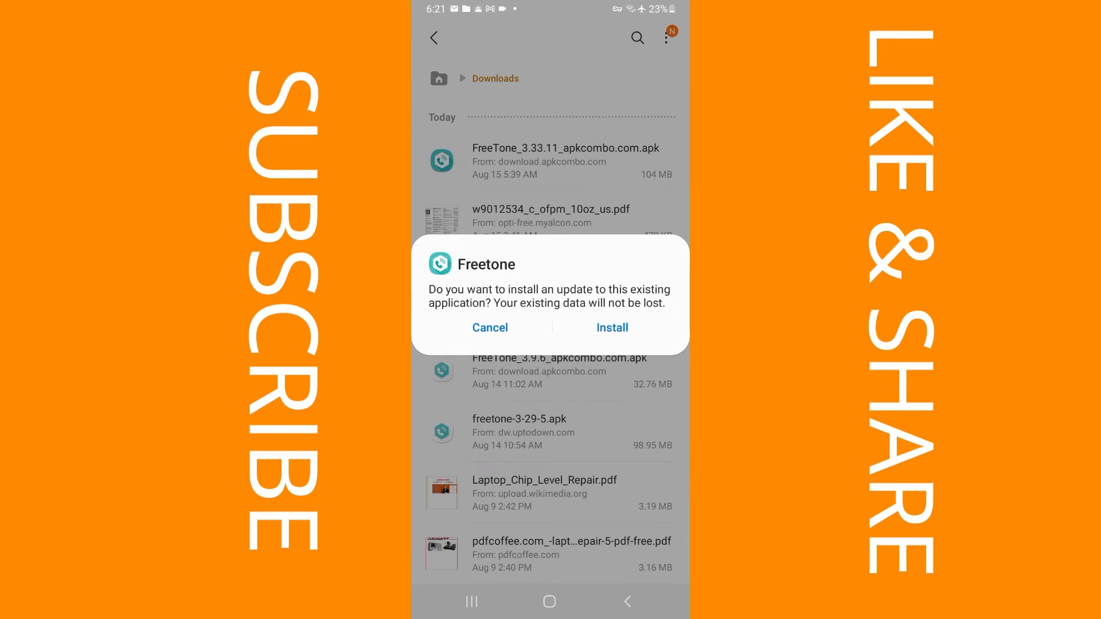
Step: Install the FreeTone 3.33.11 update over the existing app
left_click(612, 327)
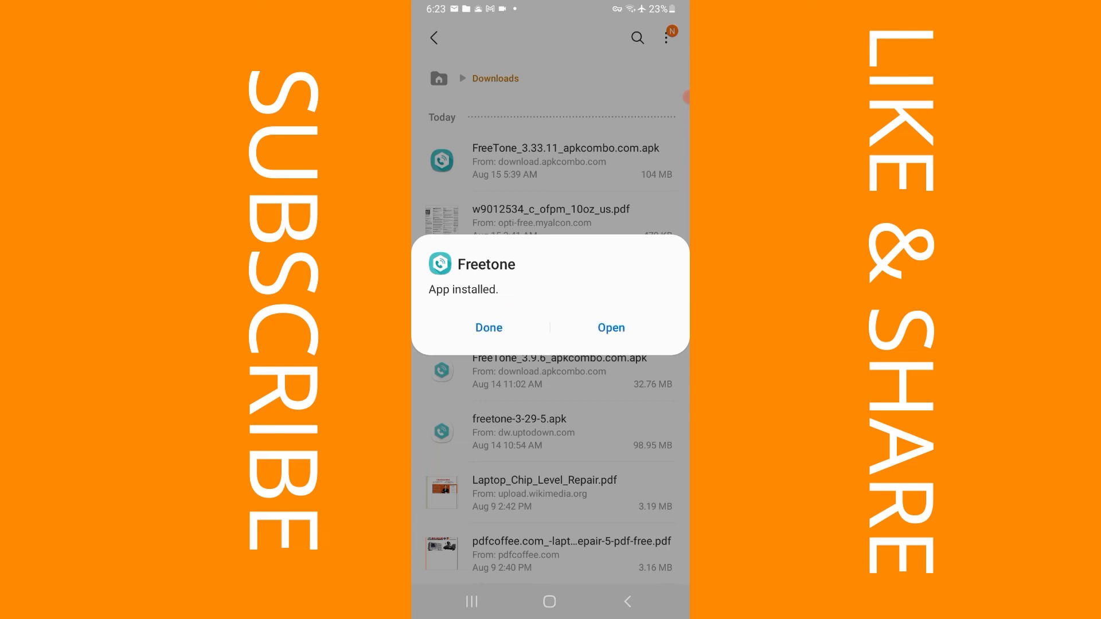
Step: Launch the updated FreeTone and move past its intro screen
left_click(610, 328)
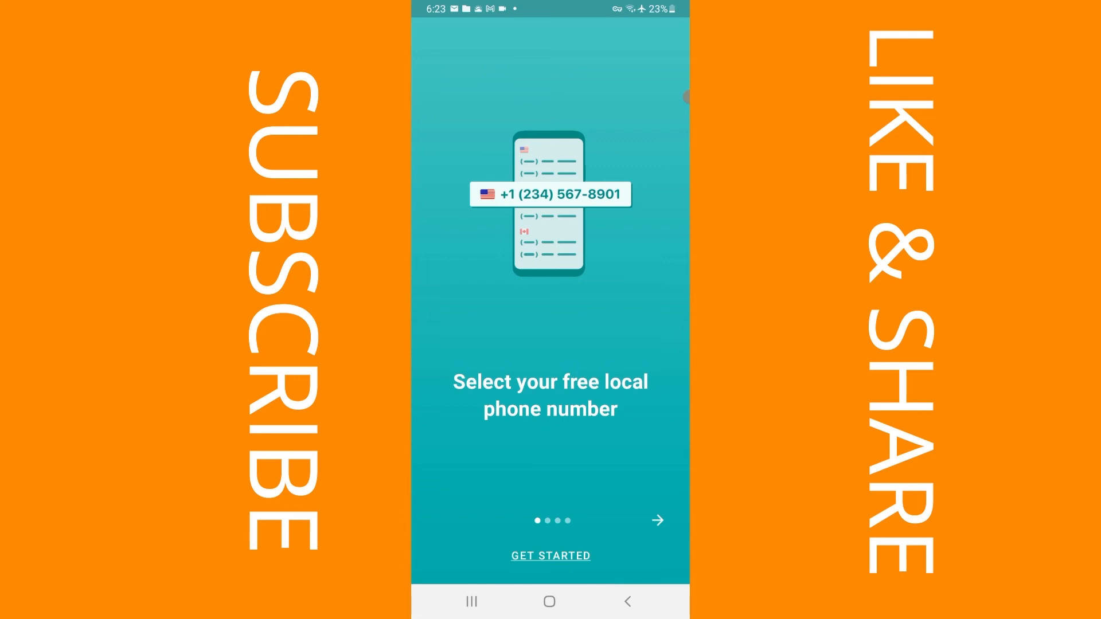
left_click(657, 521)
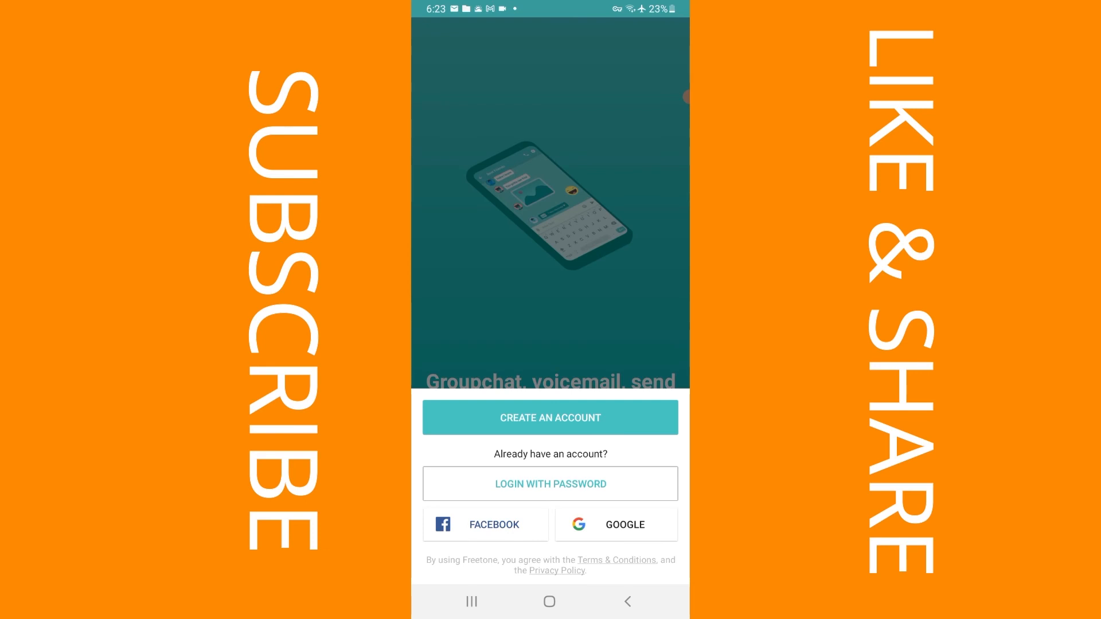
left_click(550, 417)
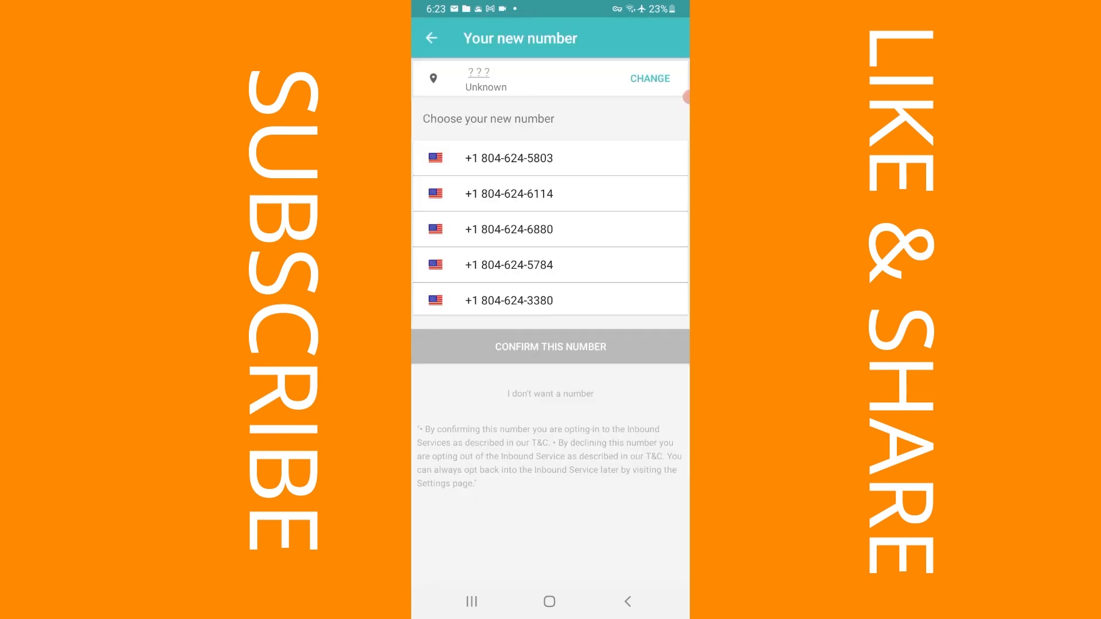
left_click(649, 78)
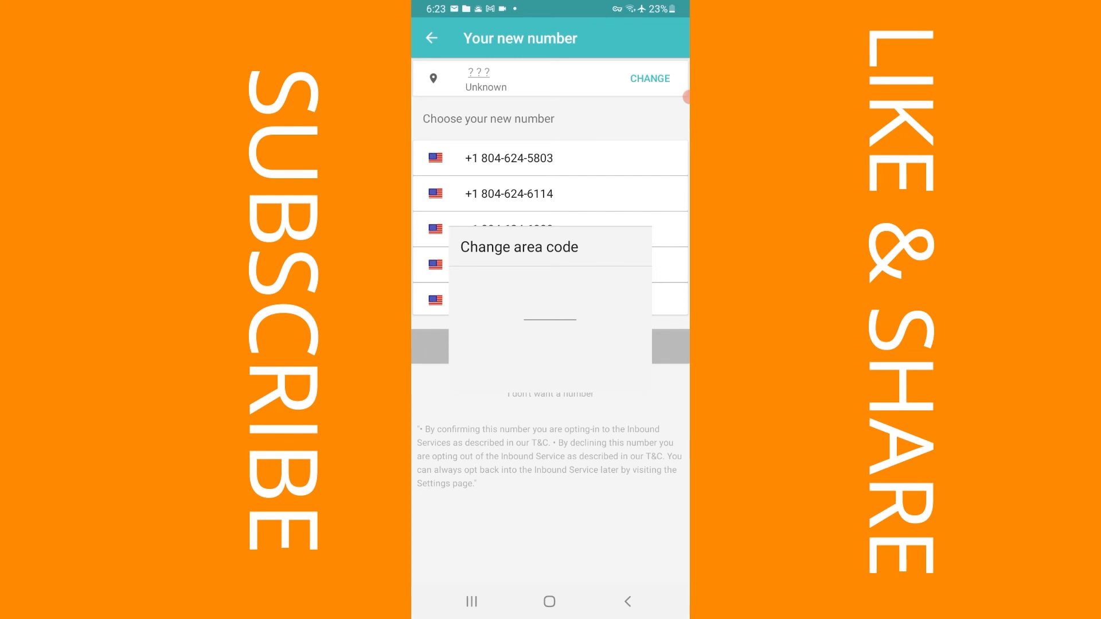
left_click(550, 321)
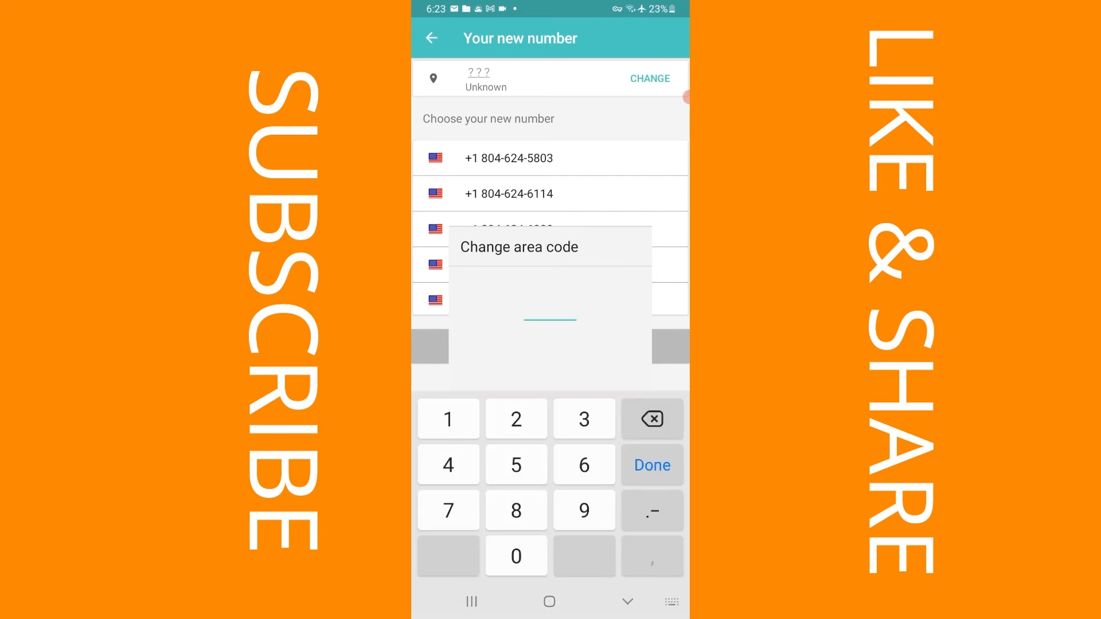
type("872")
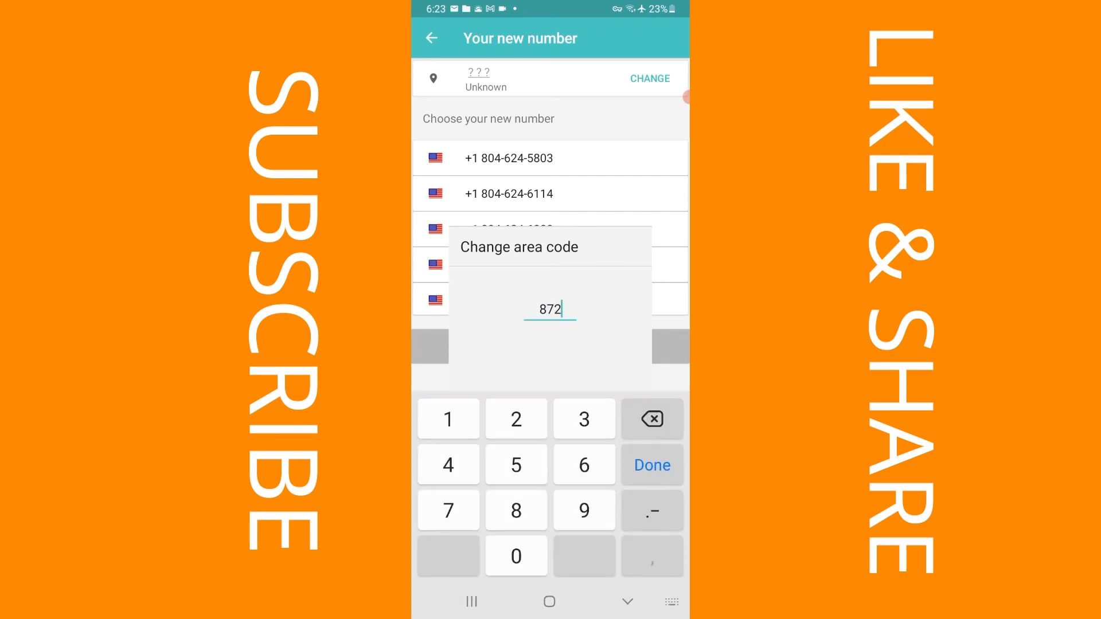
left_click(650, 465)
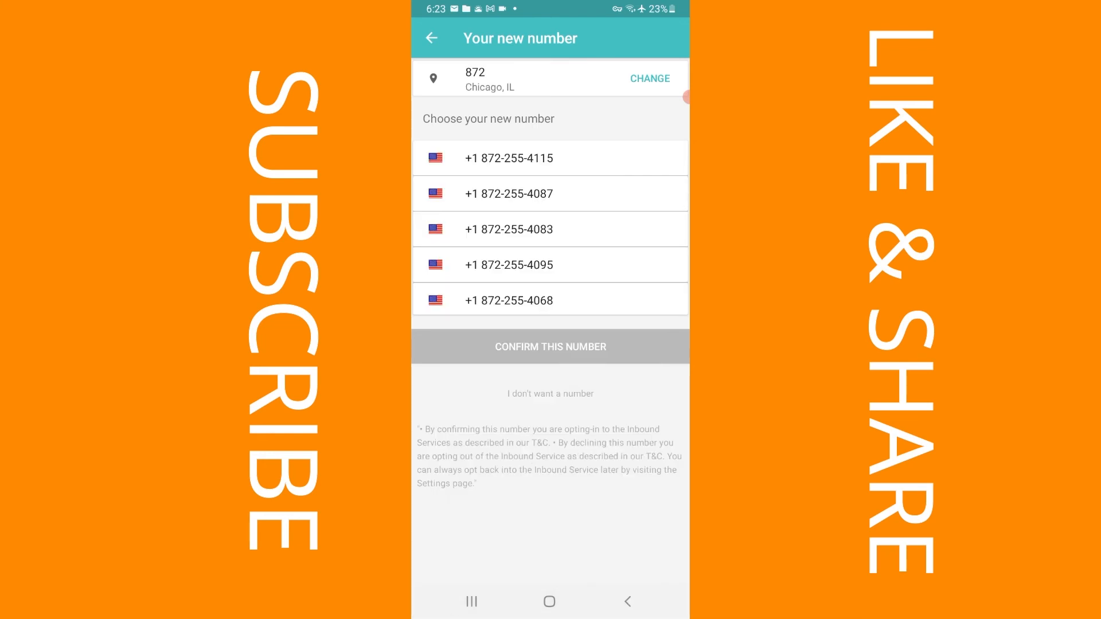
left_click(508, 301)
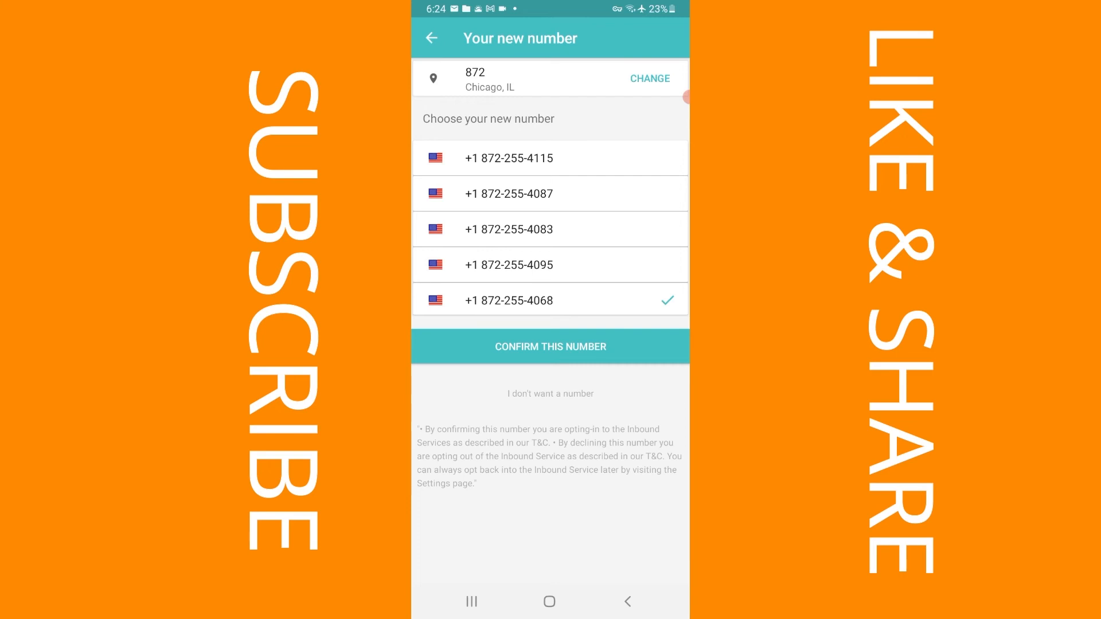
left_click(550, 346)
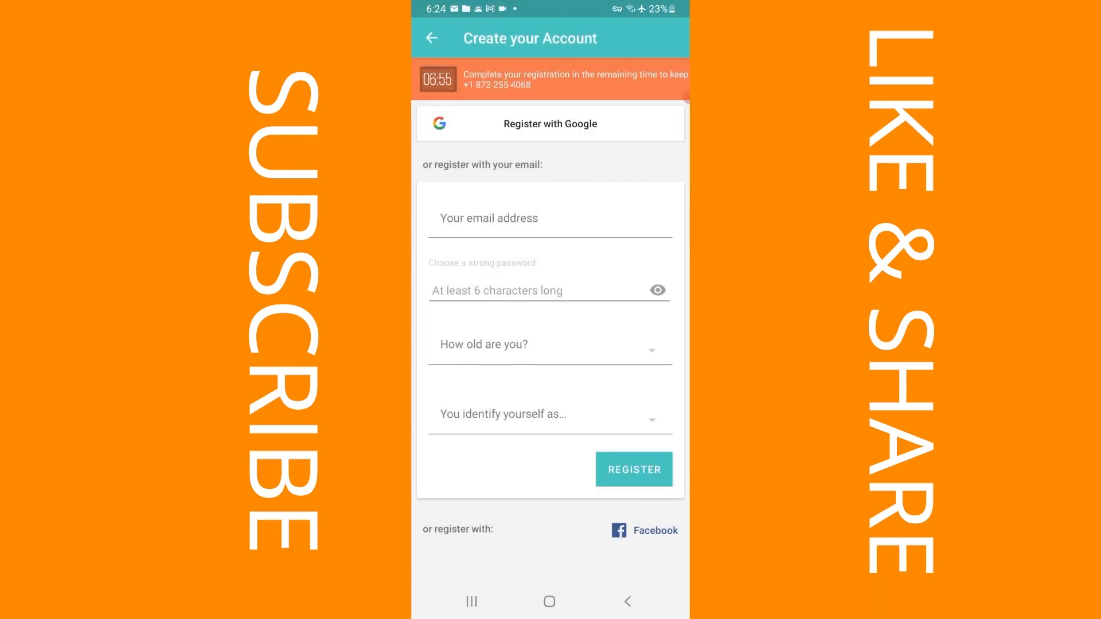
left_click(550, 218)
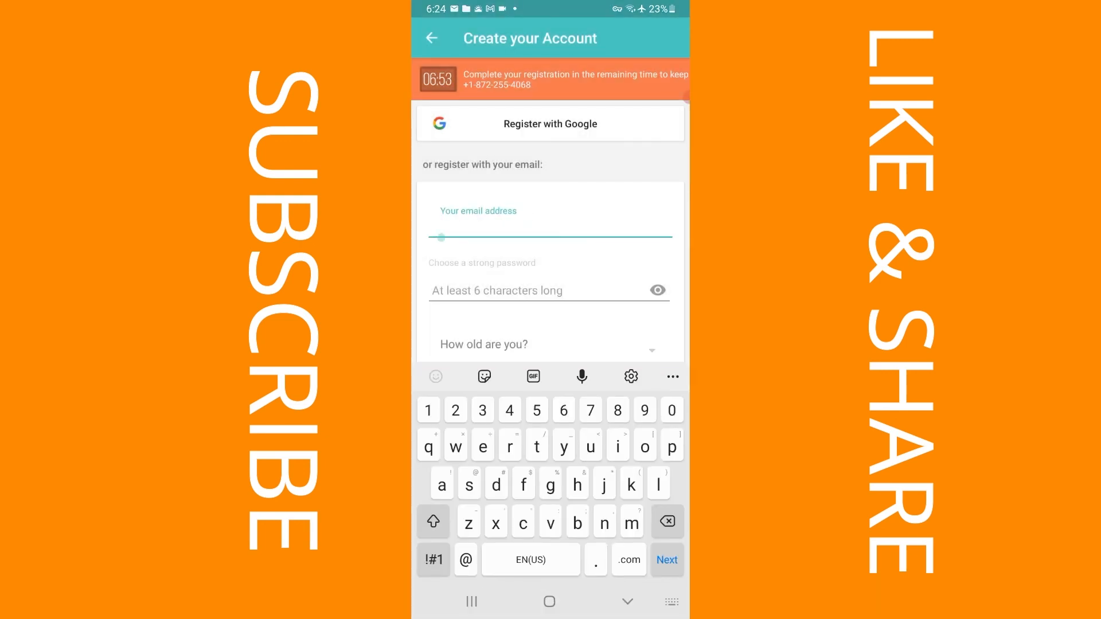
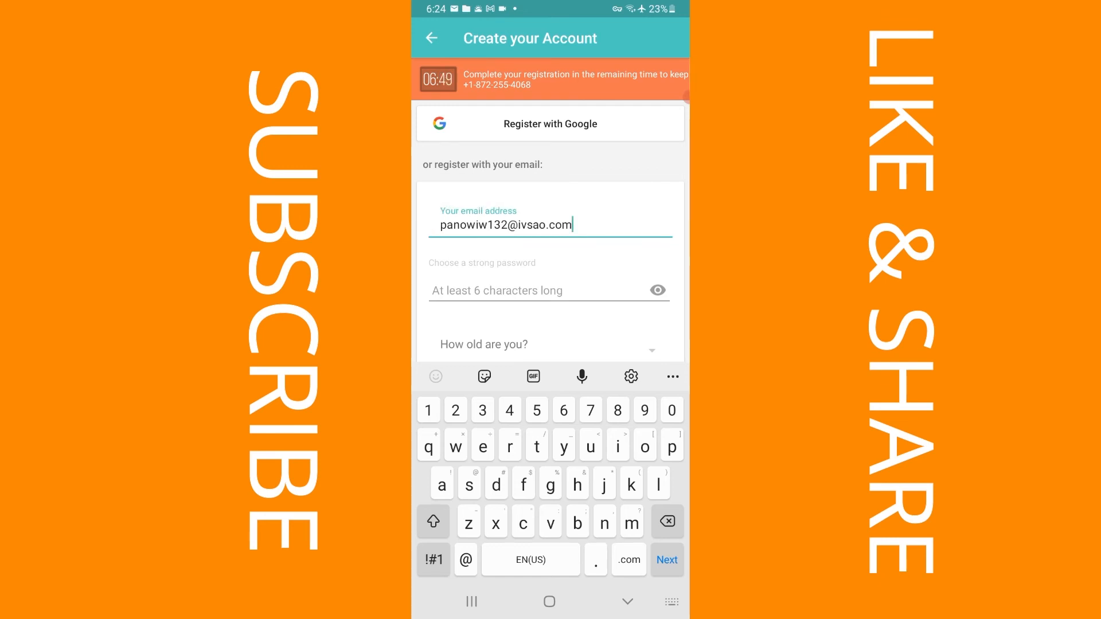
left_click(548, 290)
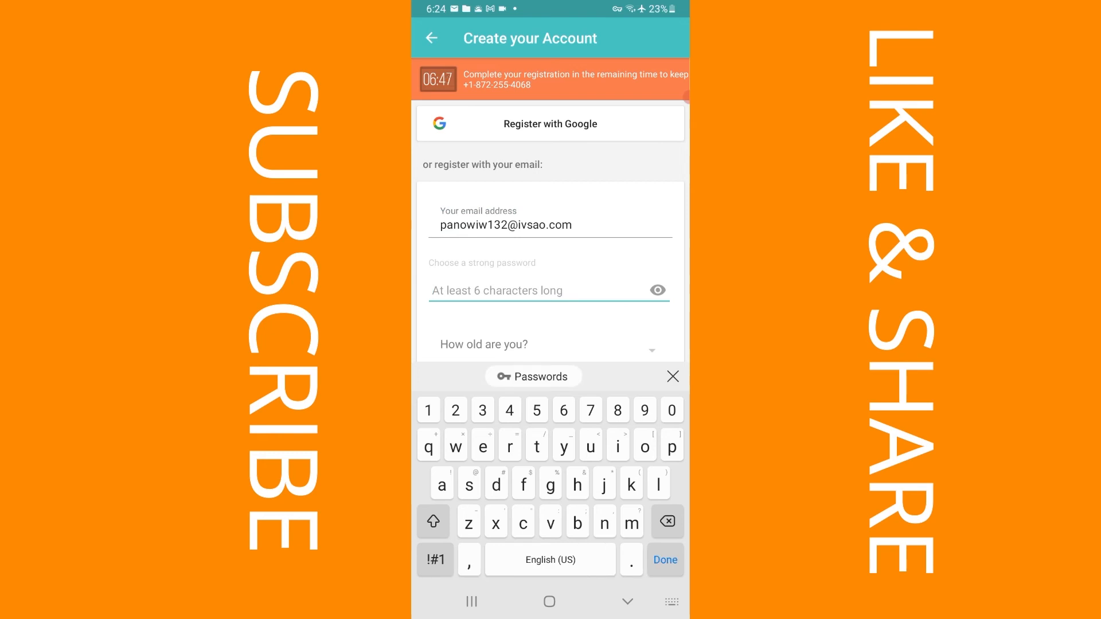
type("f")
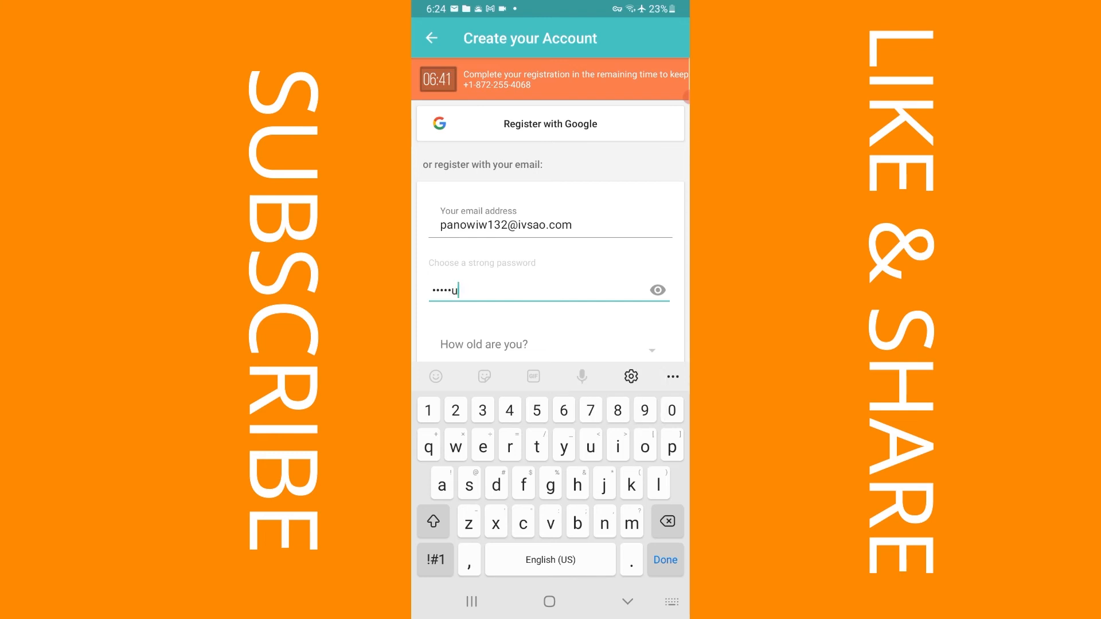
left_click(551, 344)
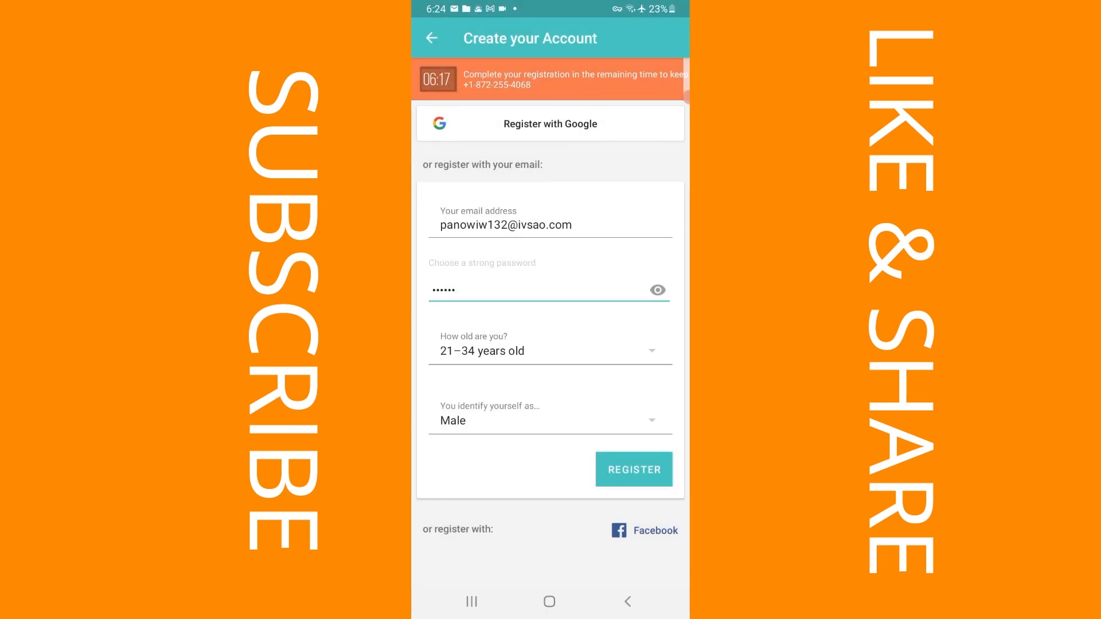
left_click(633, 469)
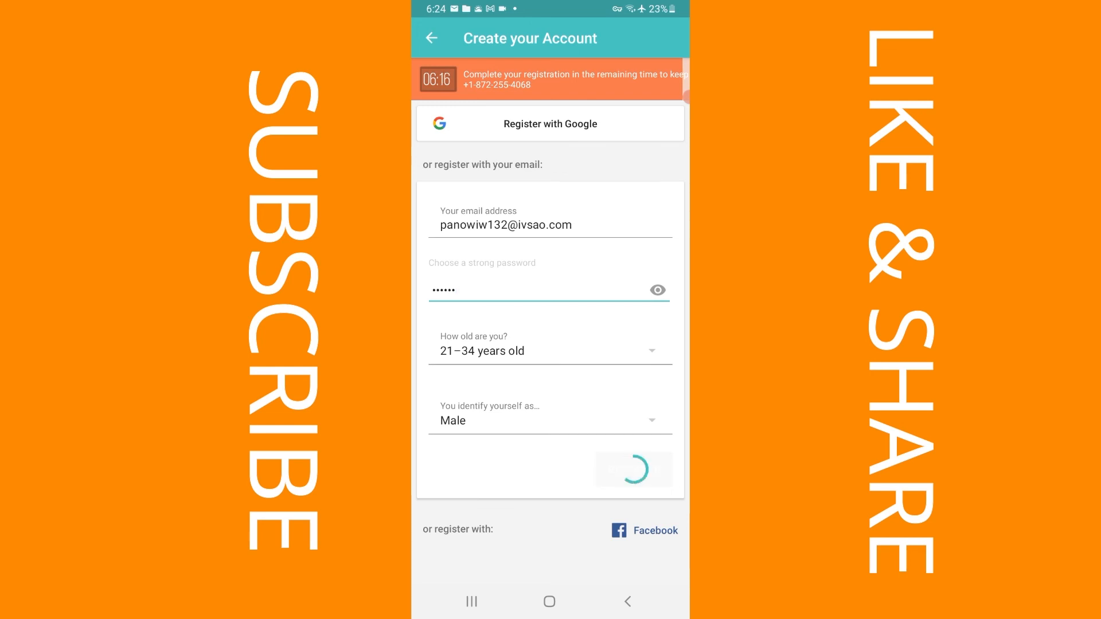
left_click(632, 469)
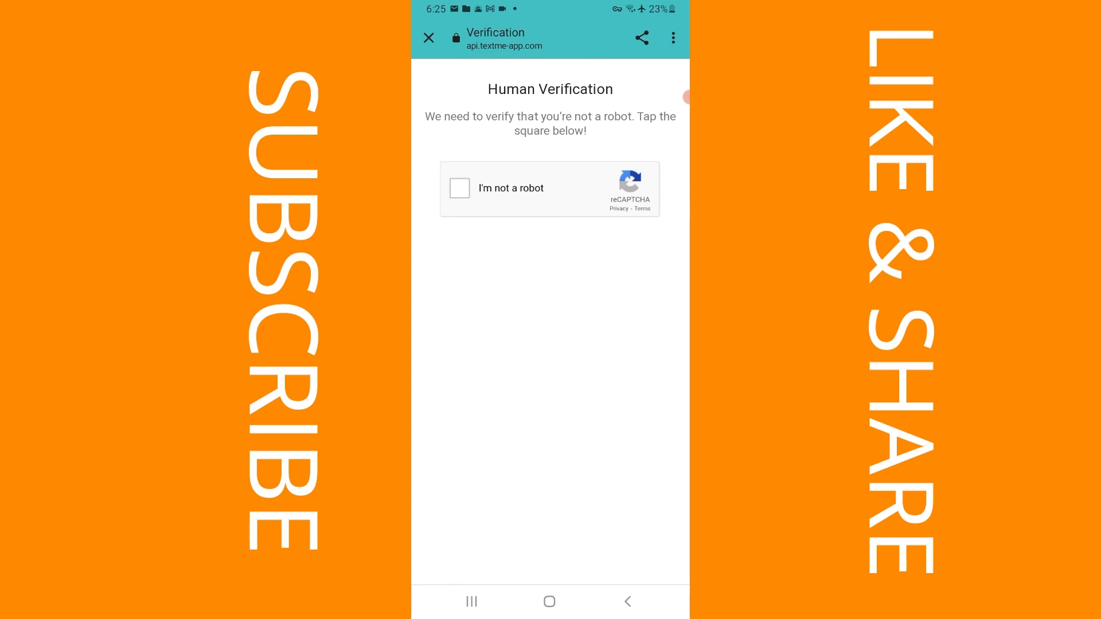
Step: Solve the reCAPTCHA by selecting traffic light and crosswalk squares, then verify
left_click(459, 188)
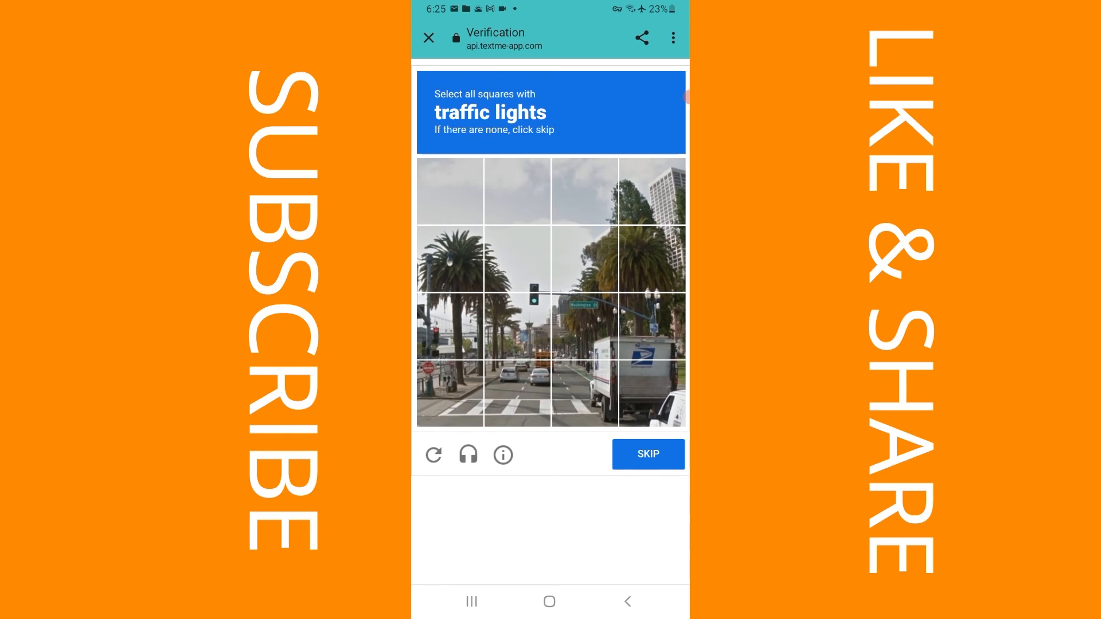
left_click(517, 325)
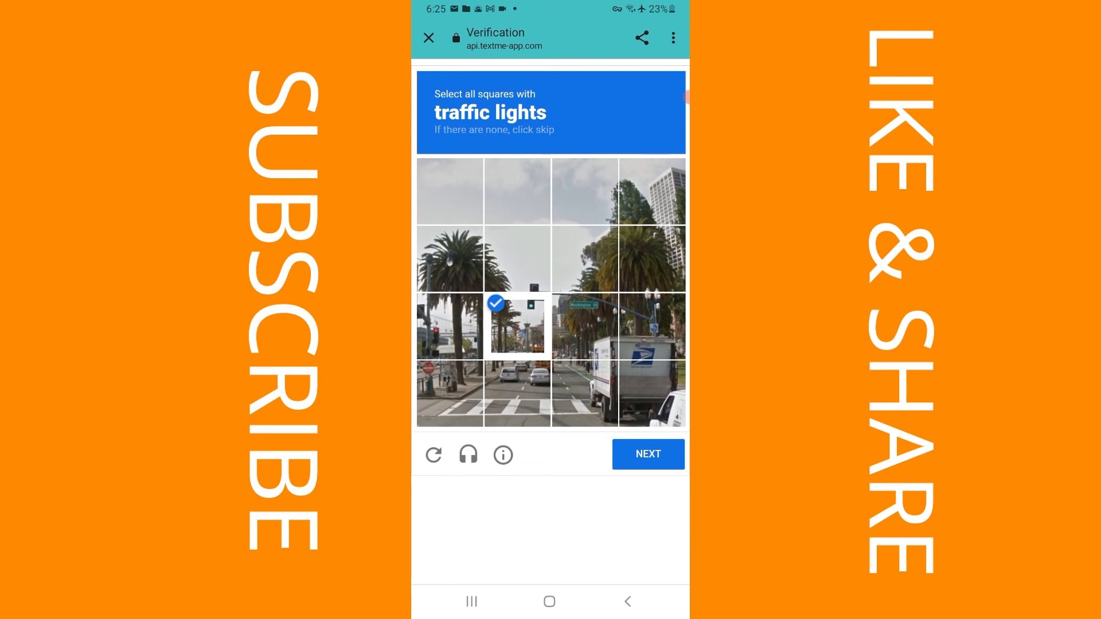
left_click(517, 258)
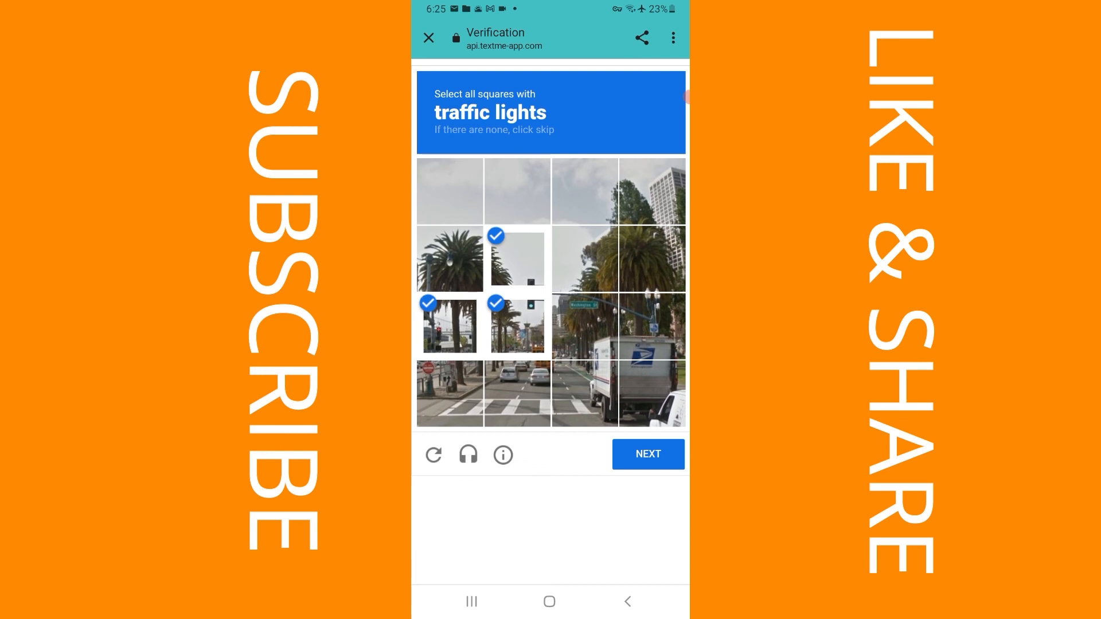
left_click(647, 454)
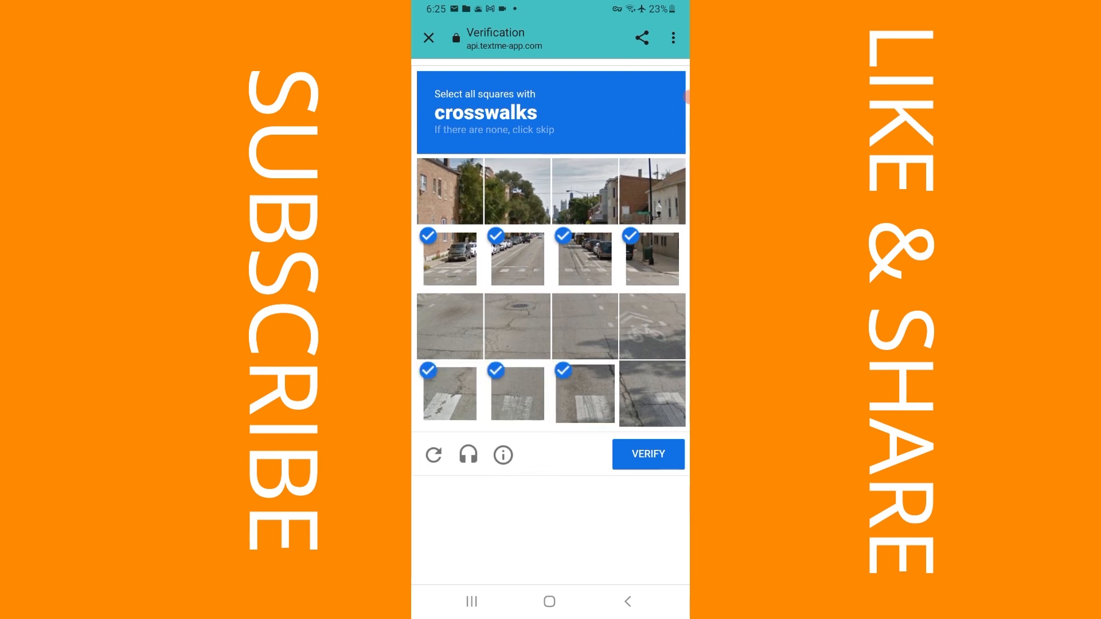
left_click(646, 454)
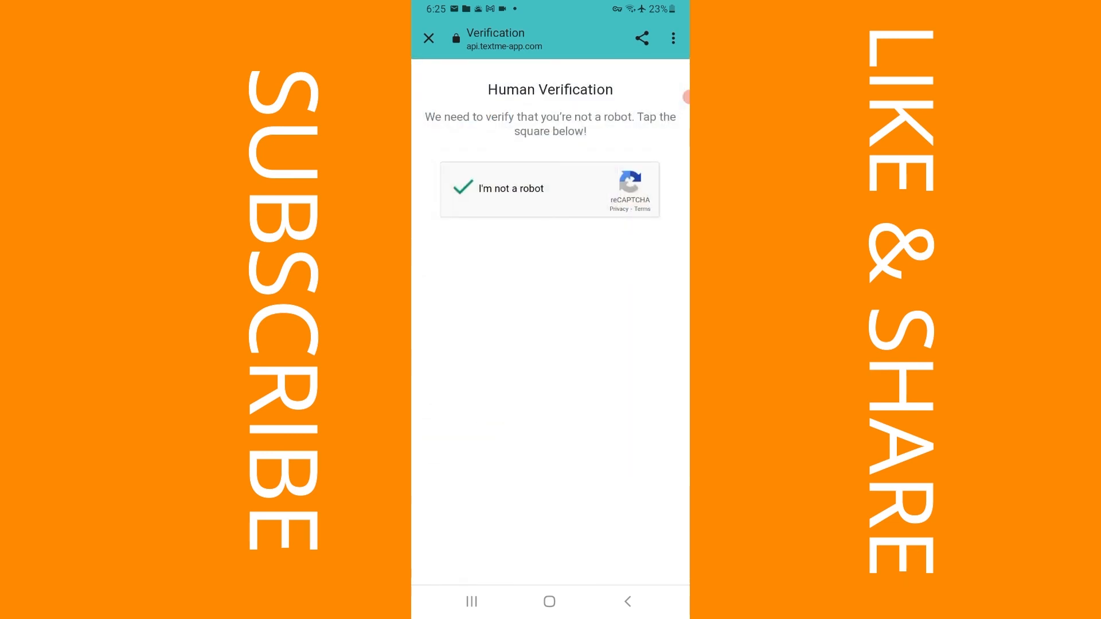
left_click(463, 187)
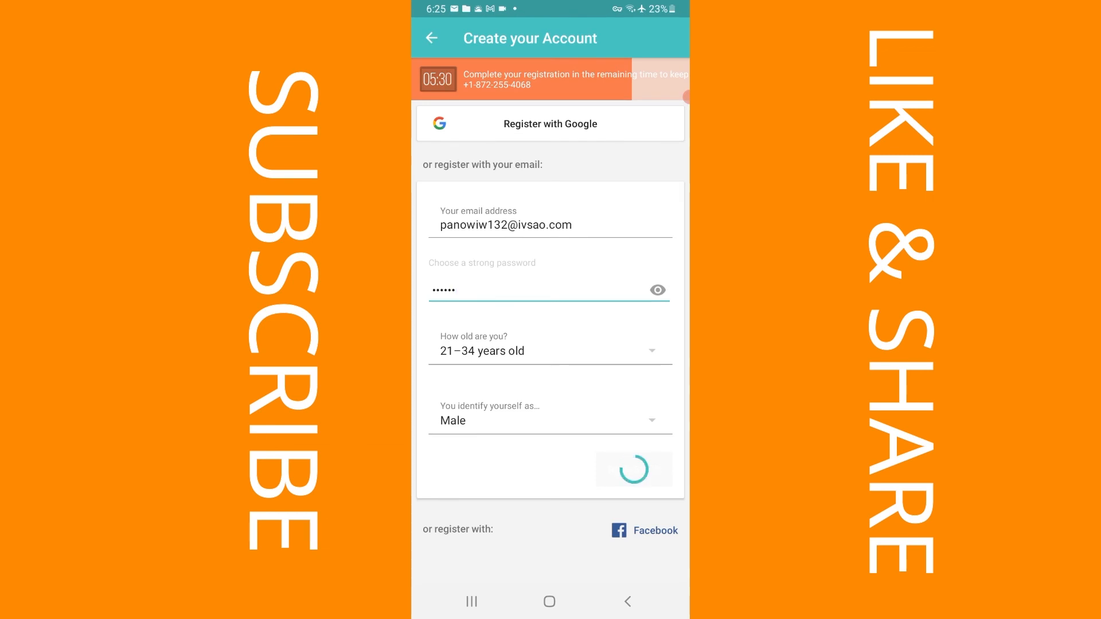
left_click(632, 470)
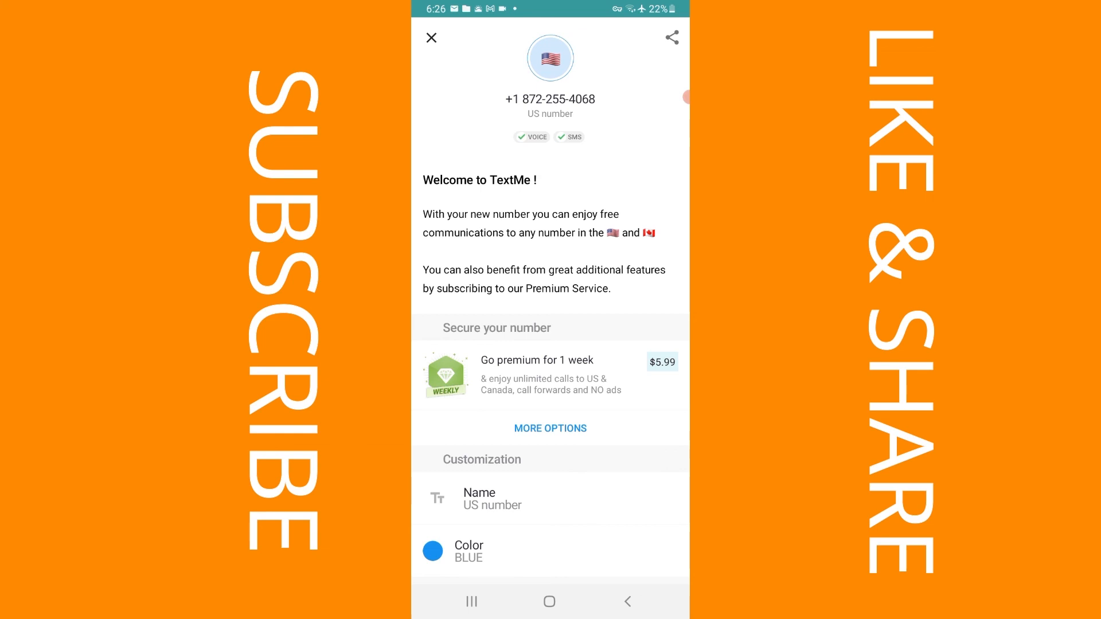
scroll("down", 3)
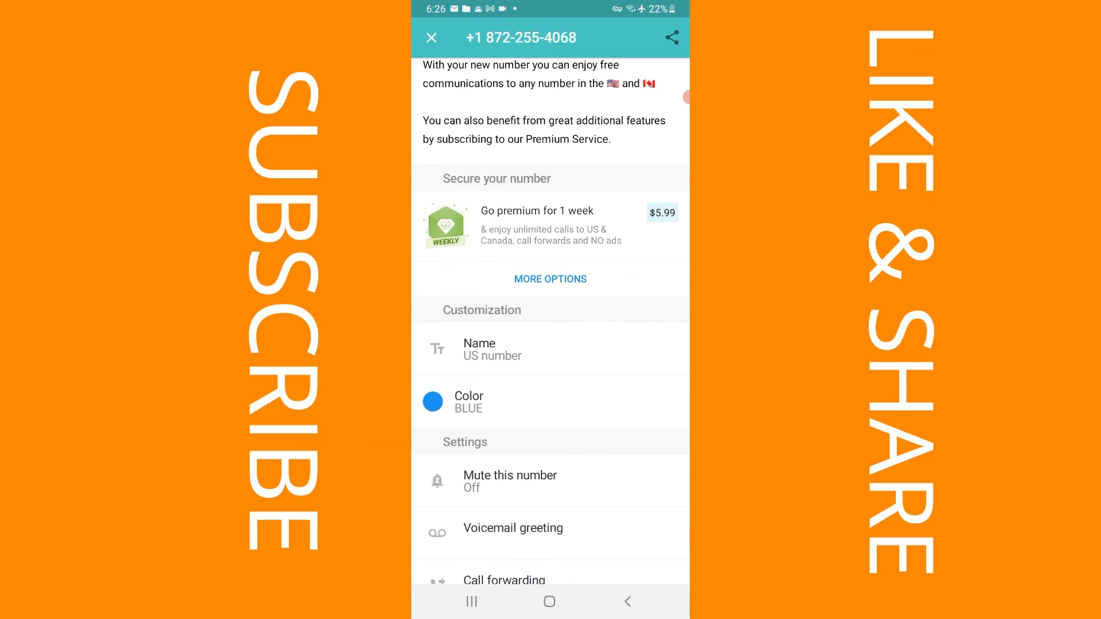
scroll("down", 3)
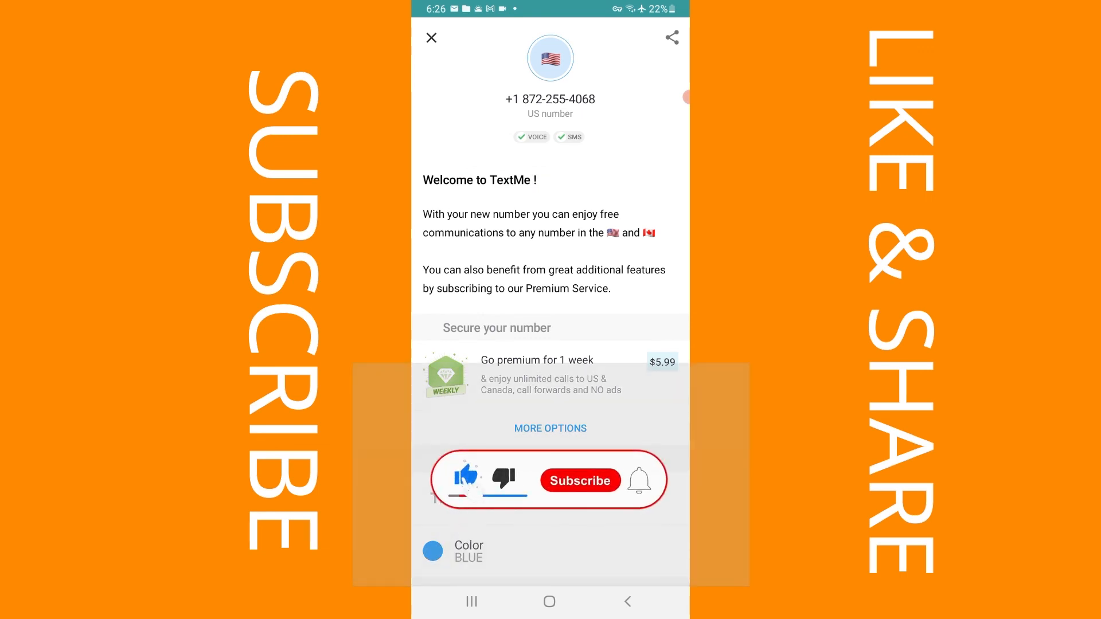
left_click(579, 480)
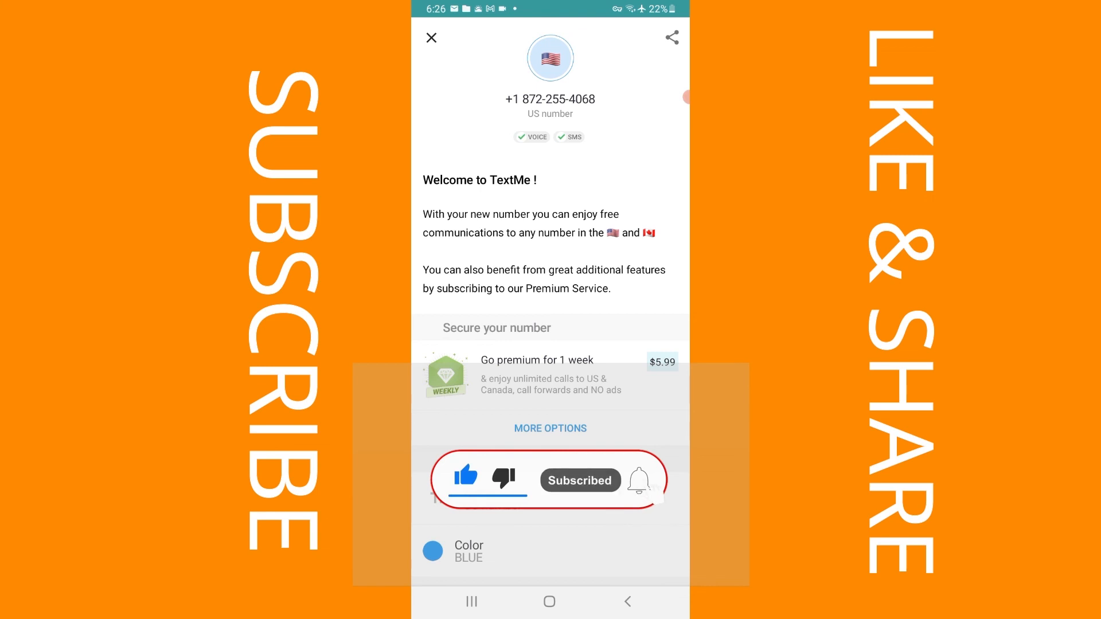
left_click(638, 480)
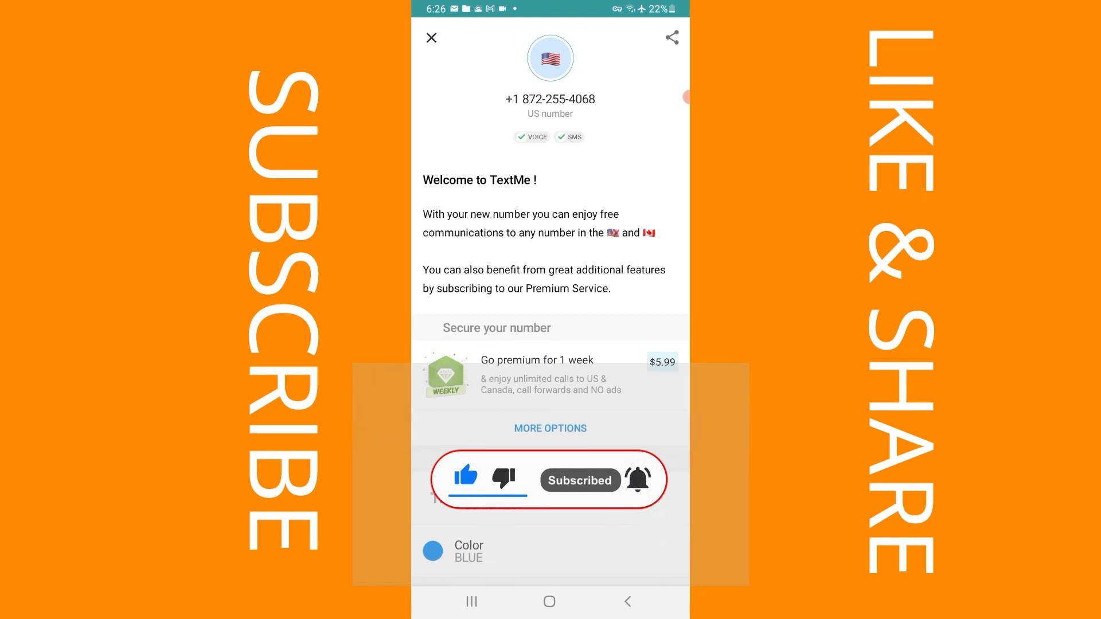